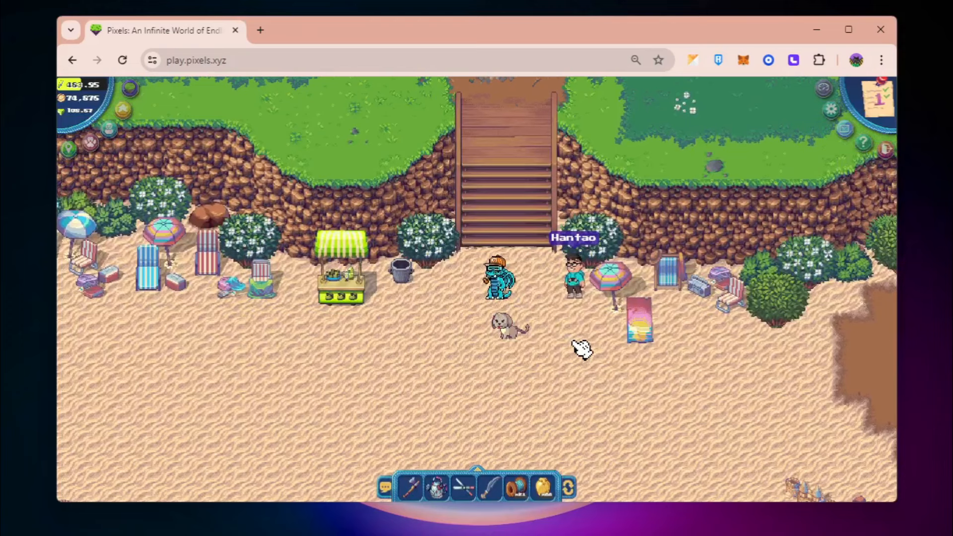
mouse_move(553, 368)
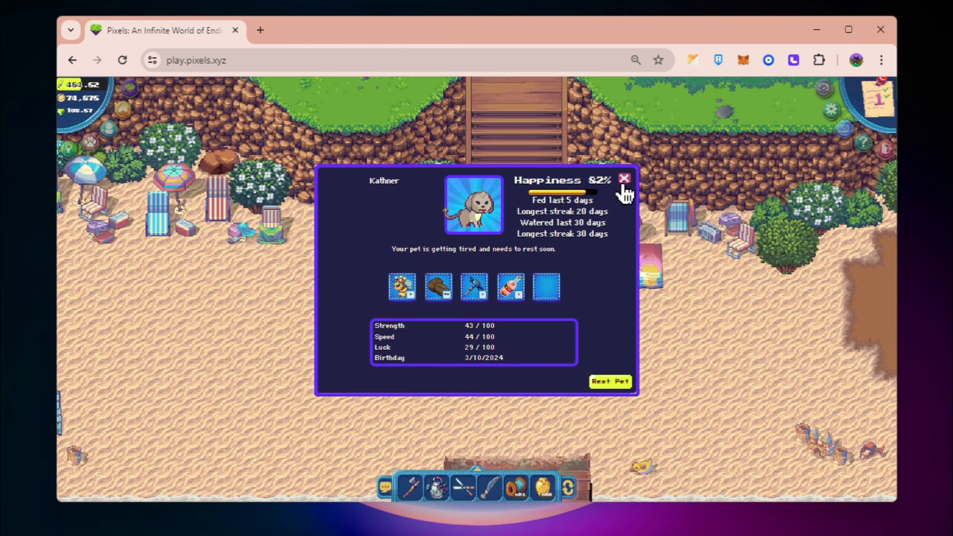
Step: Close the pet panel and view the Shorelimeade recipe in the juice stand's Juicery book
left_click(623, 178)
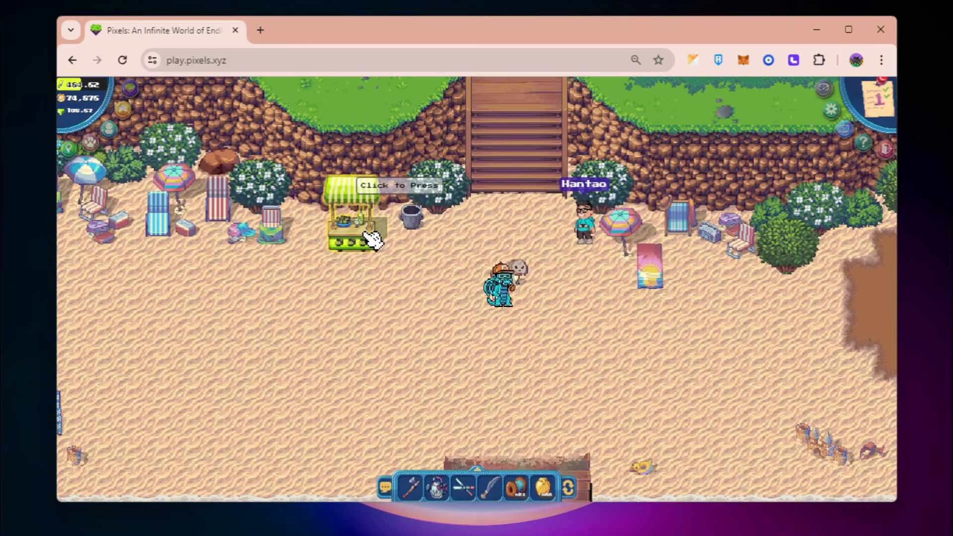
mouse_move(355, 232)
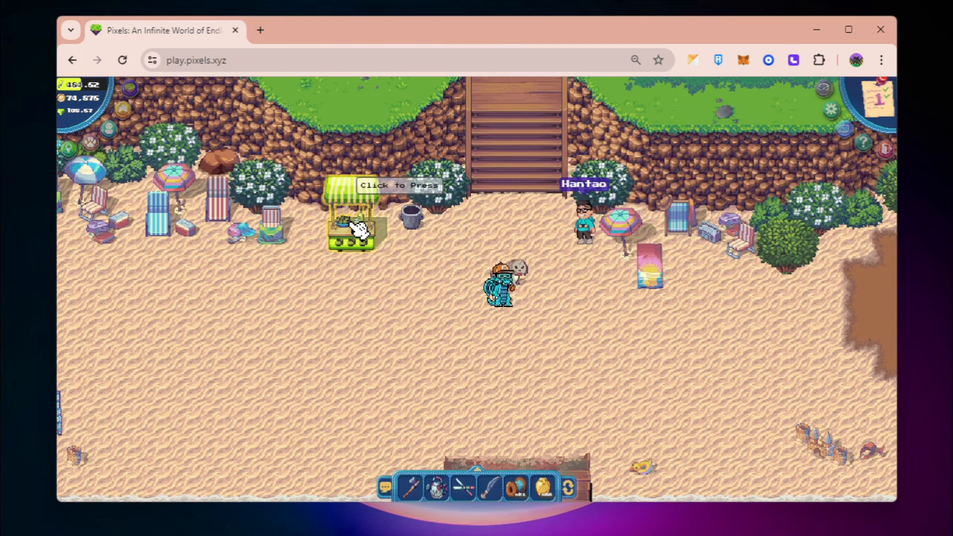
left_click(355, 228)
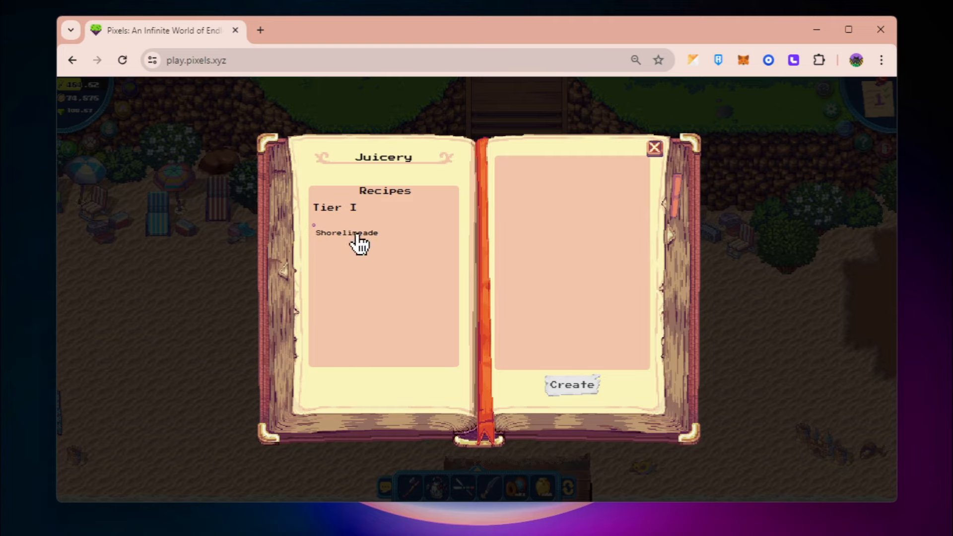
left_click(654, 148)
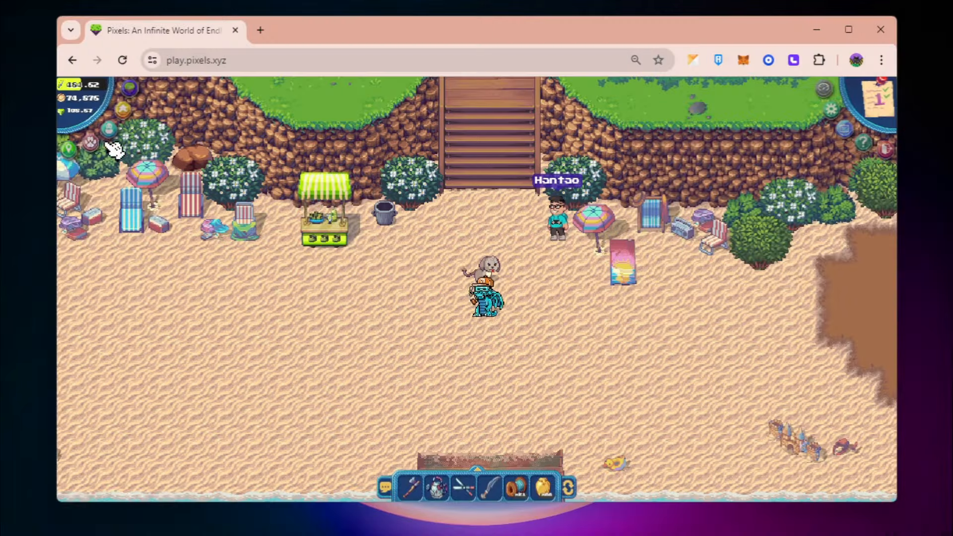
mouse_move(504, 264)
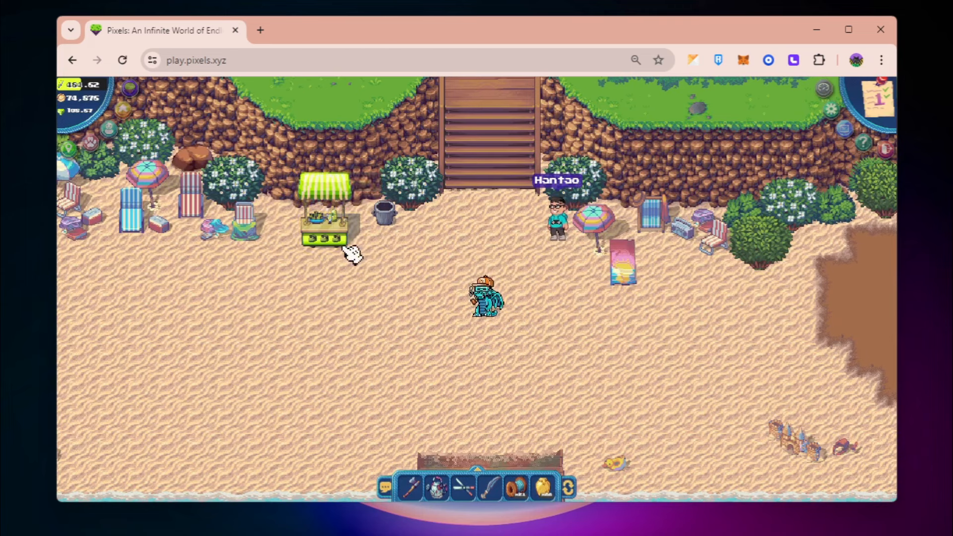
Step: Reopen the Juicery book and check Shorelimeade's ten-minute craft time
left_click(324, 237)
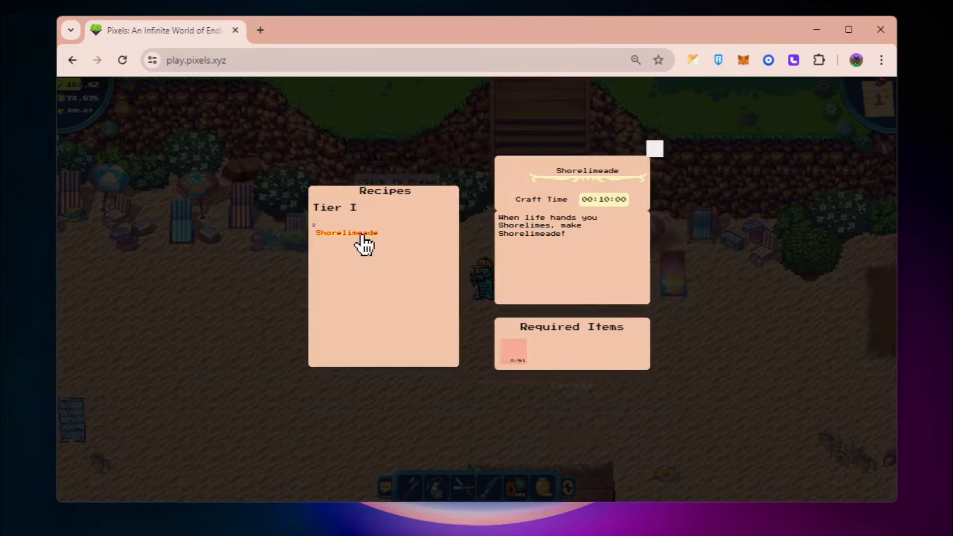
left_click(654, 148)
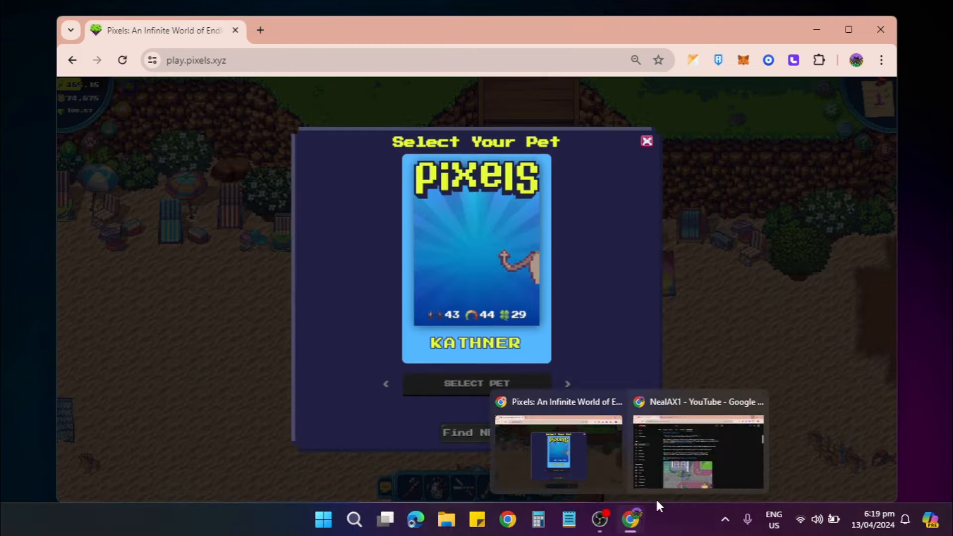
Step: Switch to YouTube and select the lootrush.com referral link in NealAX1's community post
left_click(697, 453)
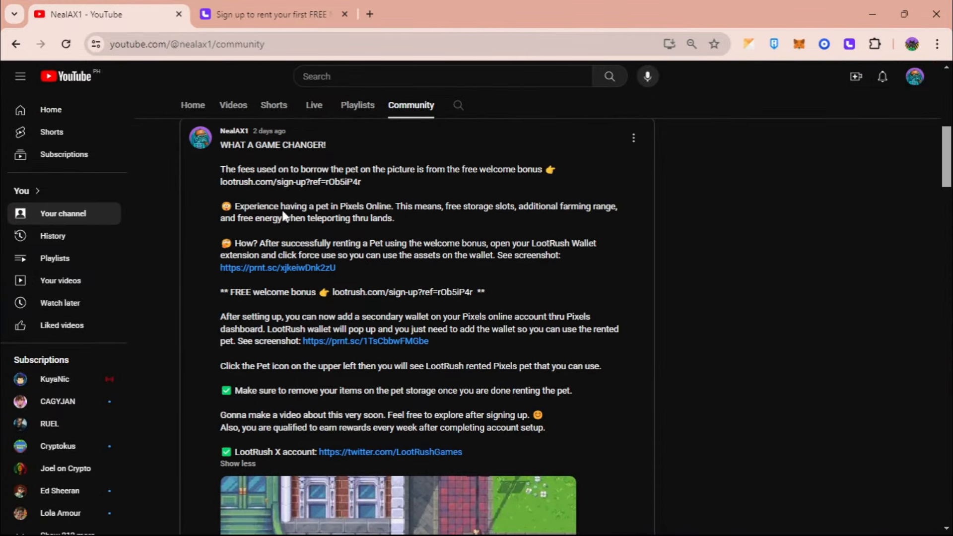
double_click(290, 182)
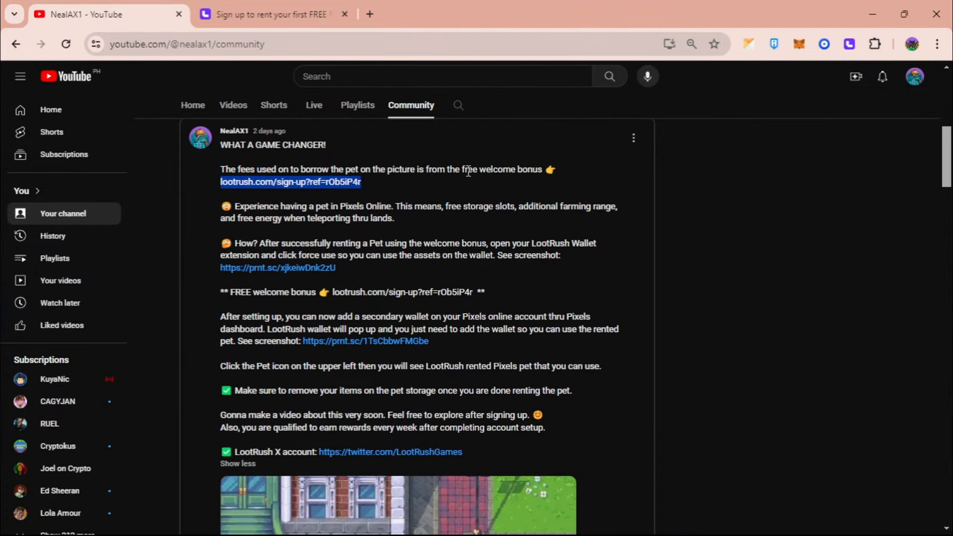
mouse_move(405, 152)
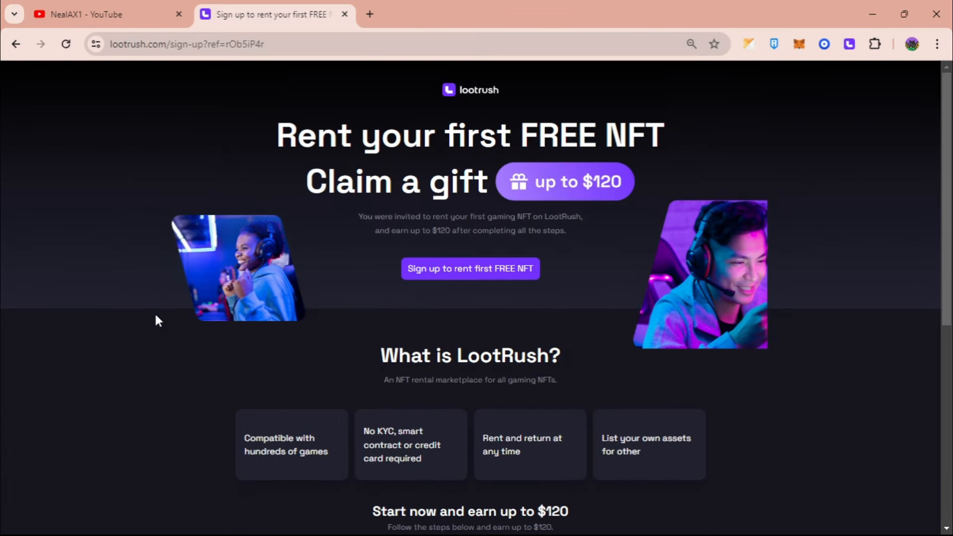
Step: Start LootRush sign-up and choose Connect Wallet to reach the wallet sign-in list
scroll("down", 3)
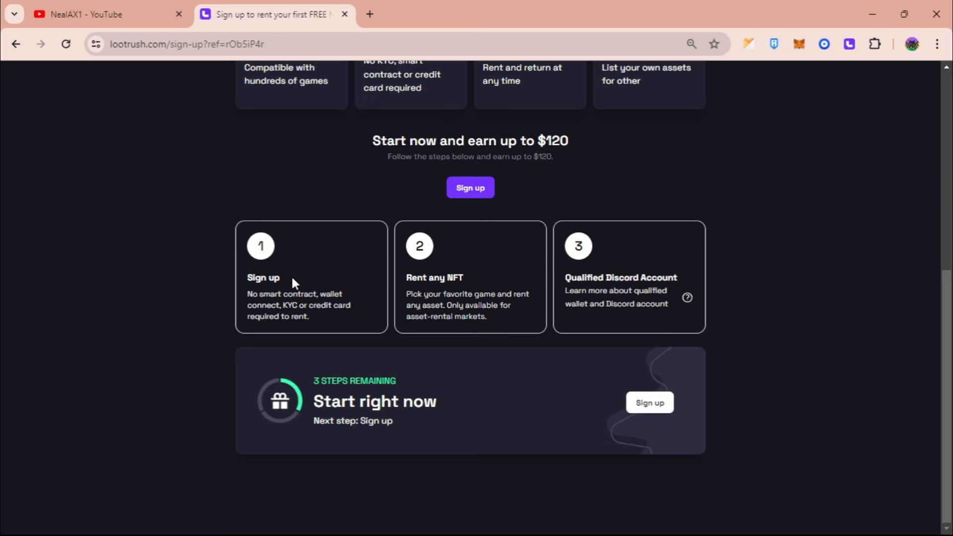
mouse_move(424, 279)
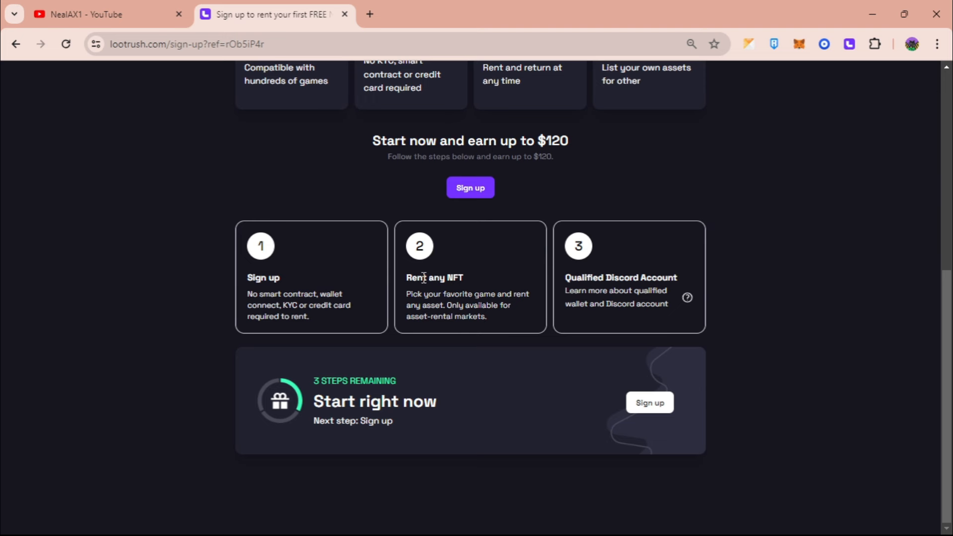
mouse_move(465, 281)
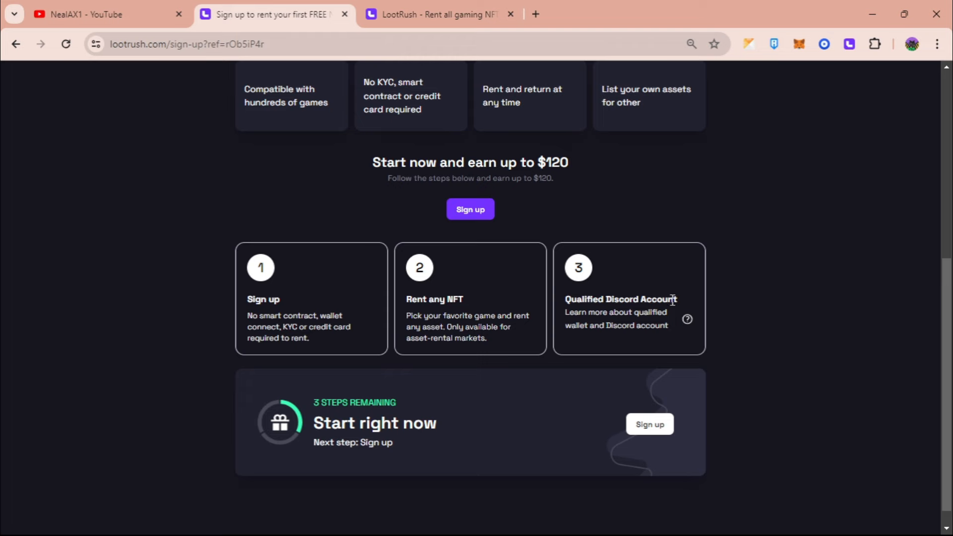
left_click(470, 210)
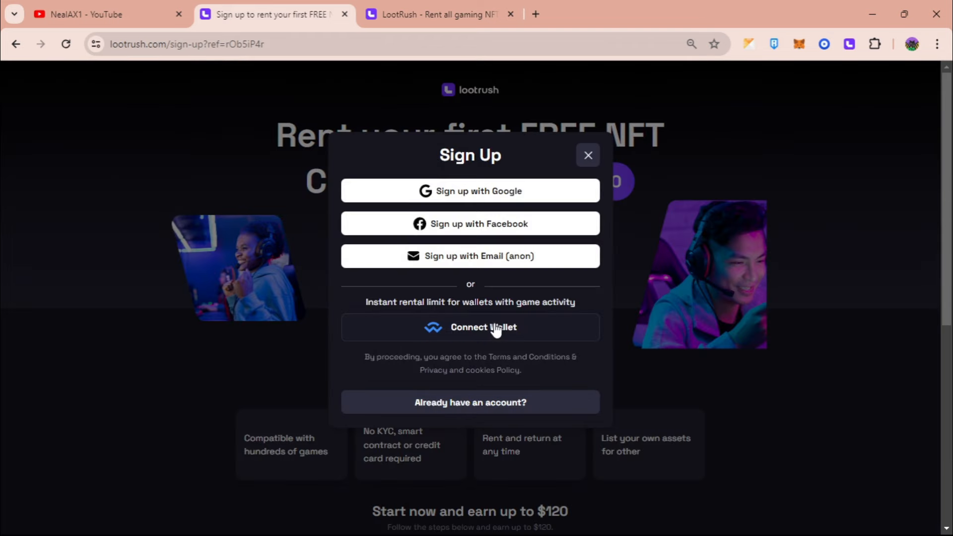
left_click(587, 155)
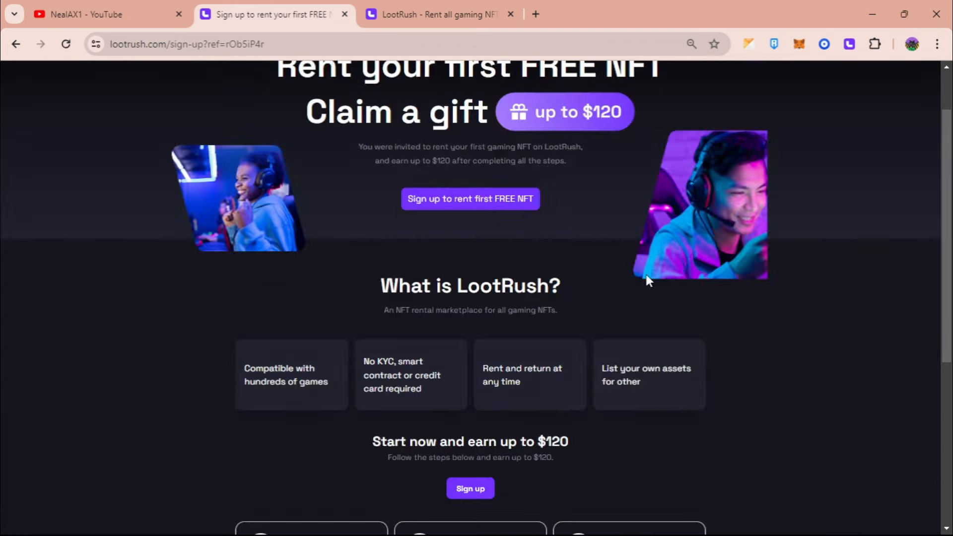
left_click(470, 199)
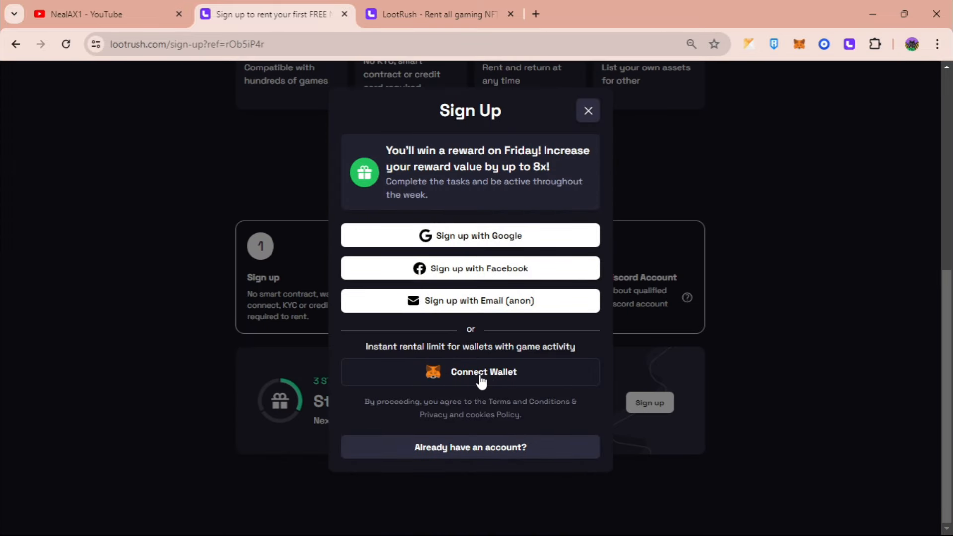
left_click(469, 371)
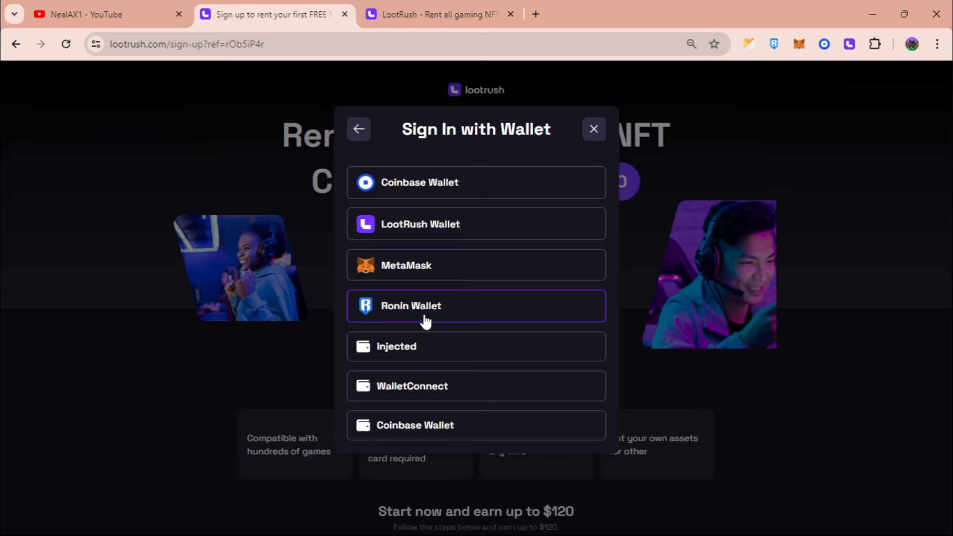
mouse_move(440, 307)
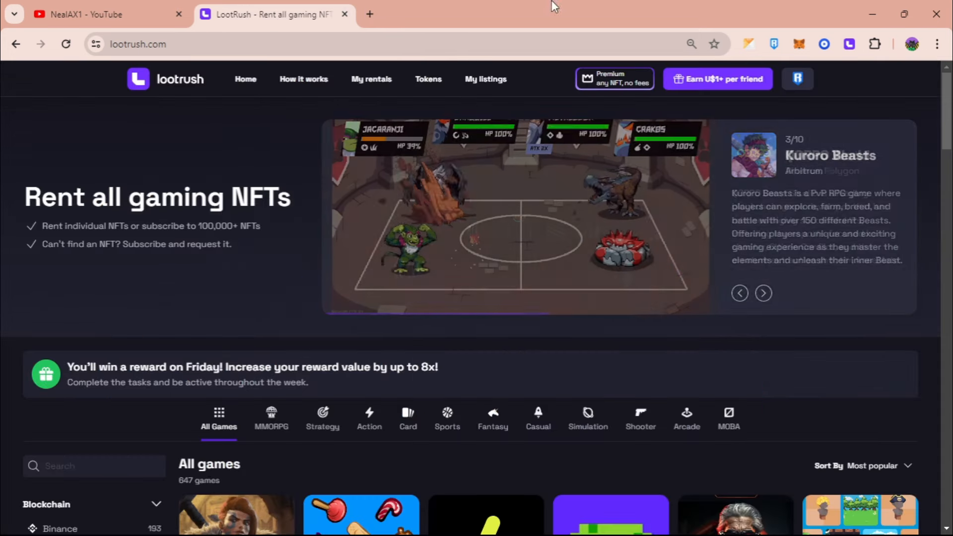
Step: View My Rentals with Yuldia awaiting delivery and compare the active LootRush wallet against MetaMask
left_click(764, 293)
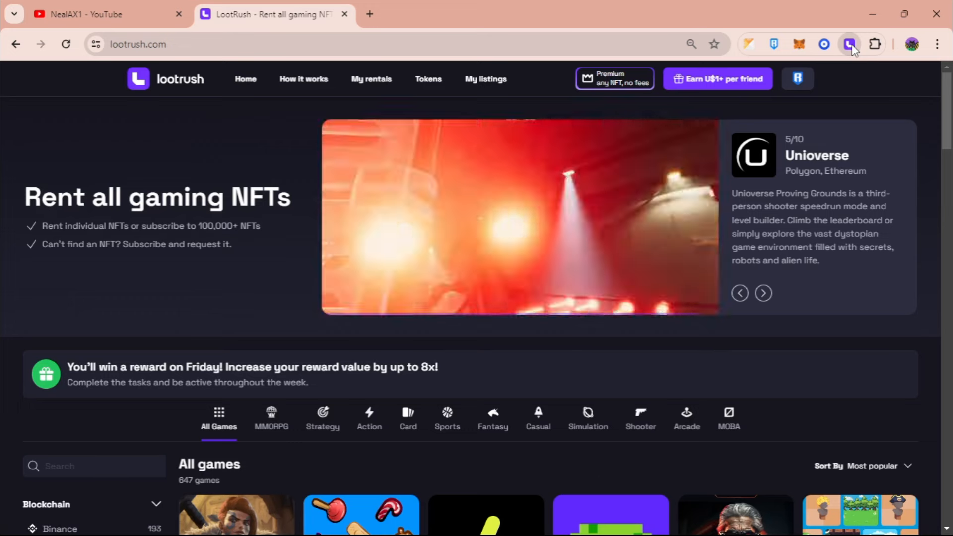
left_click(762, 293)
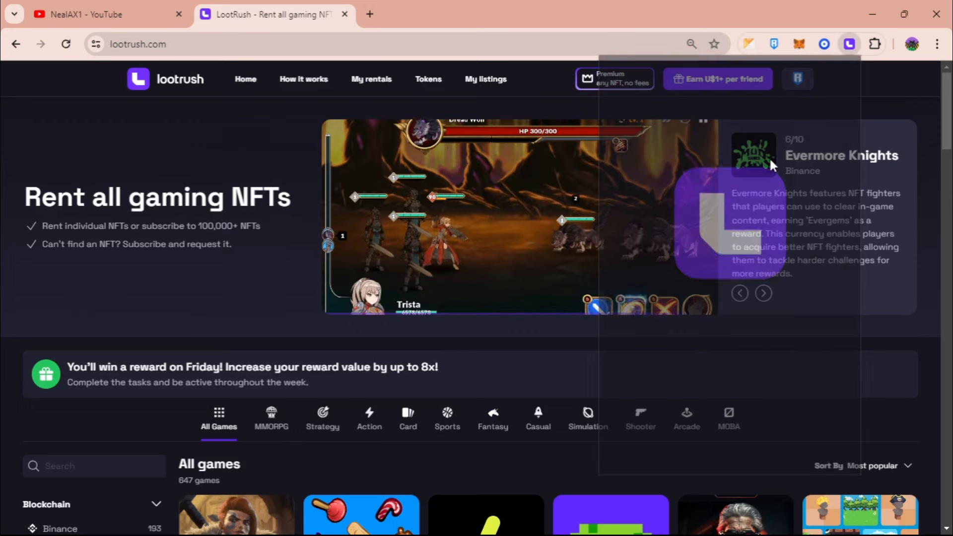
left_click(370, 79)
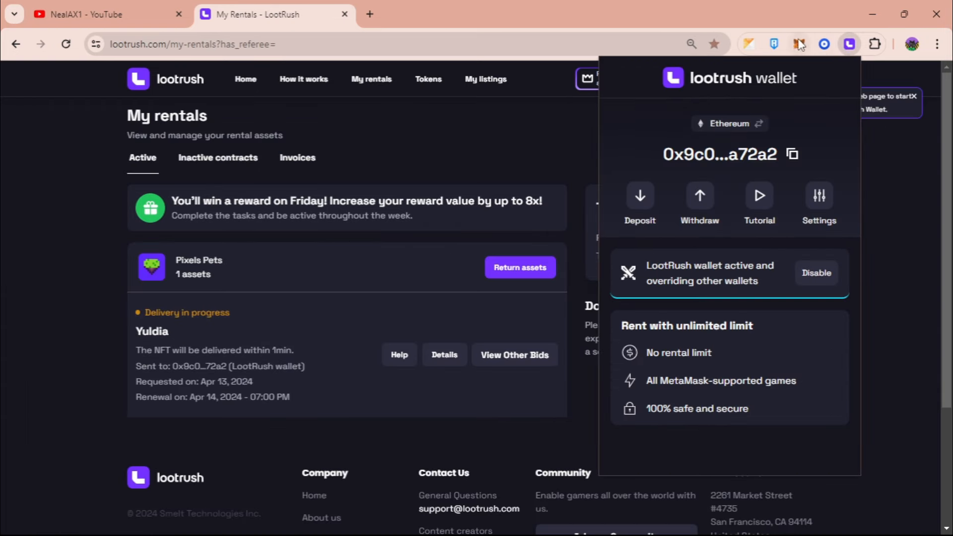
left_click(798, 44)
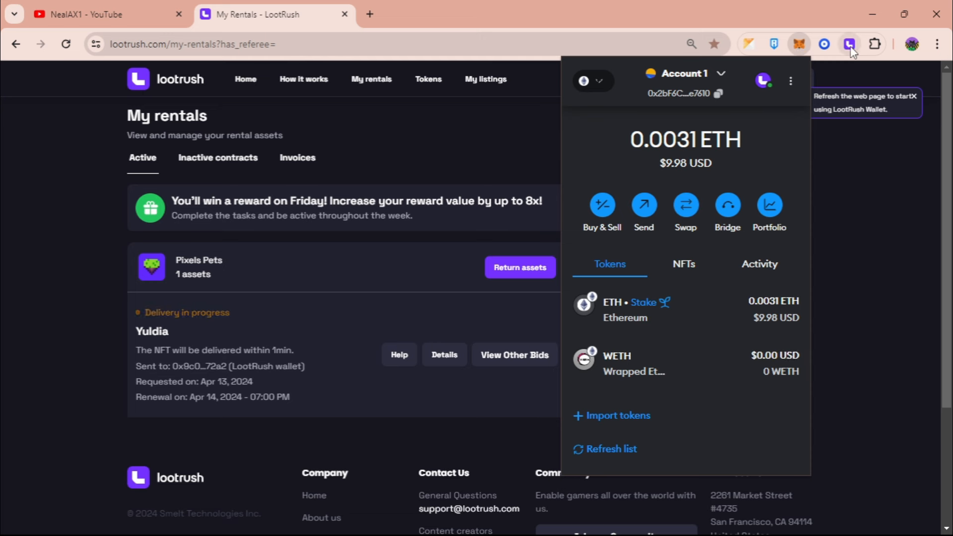
mouse_move(799, 43)
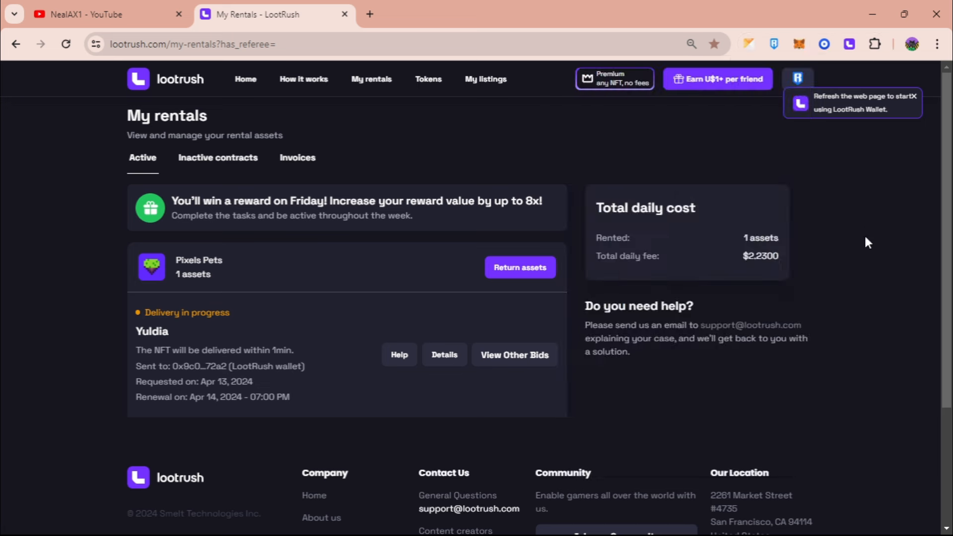
mouse_move(850, 43)
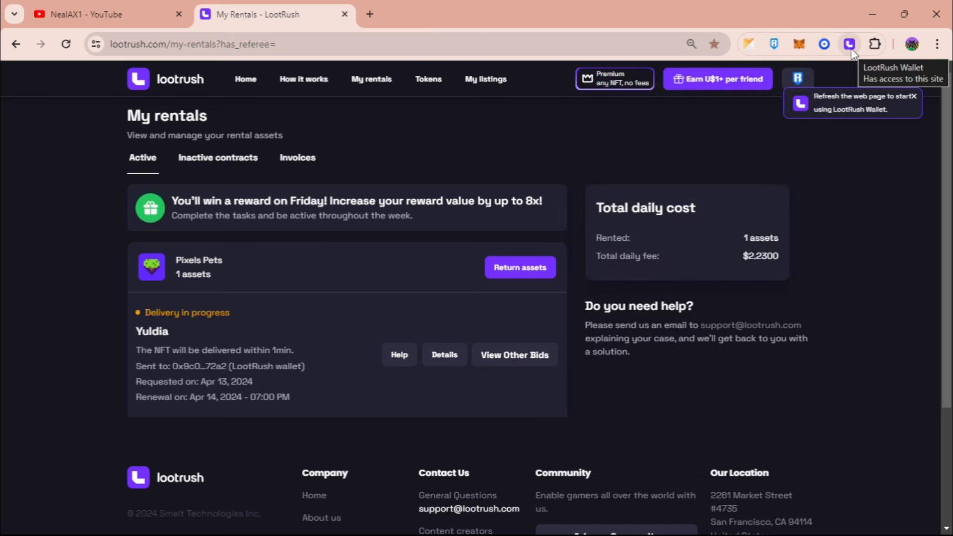
left_click(849, 44)
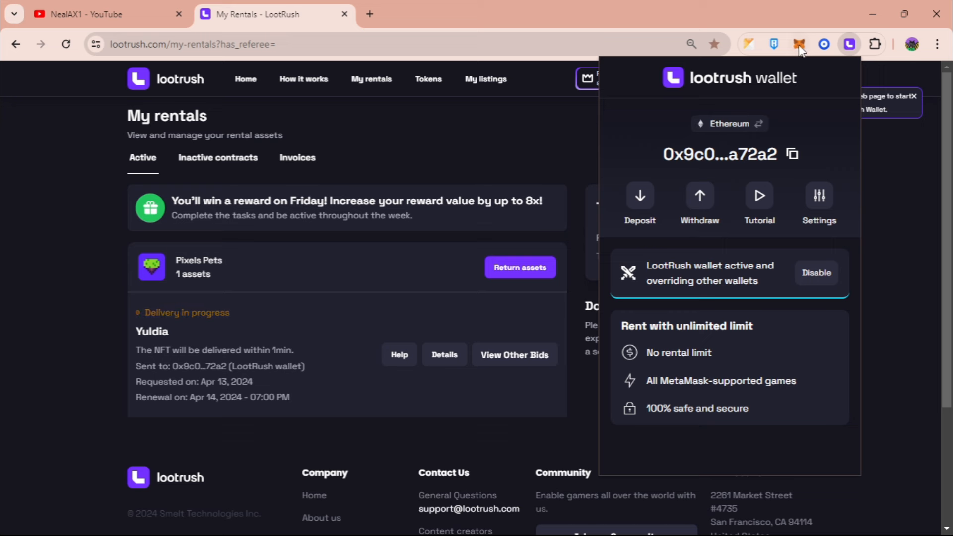
mouse_move(786, 95)
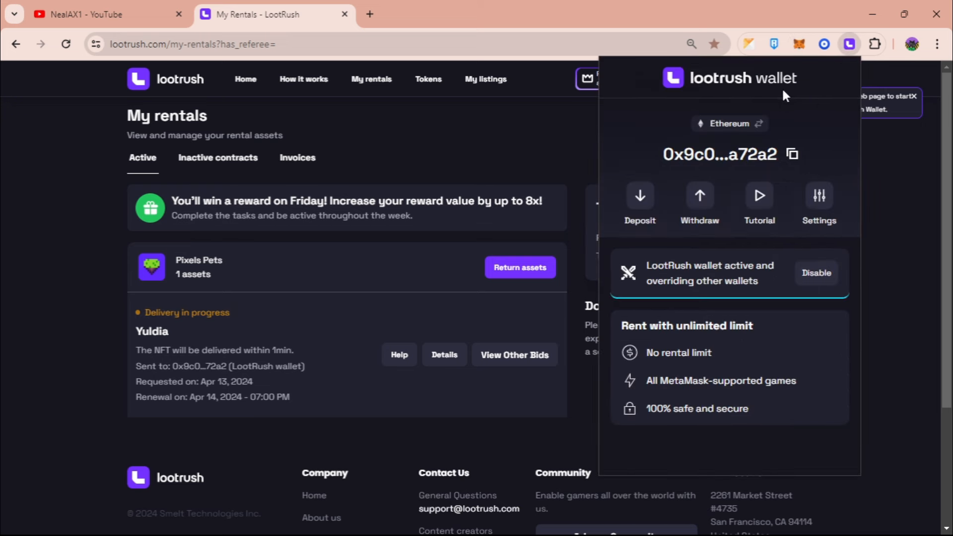
mouse_move(799, 44)
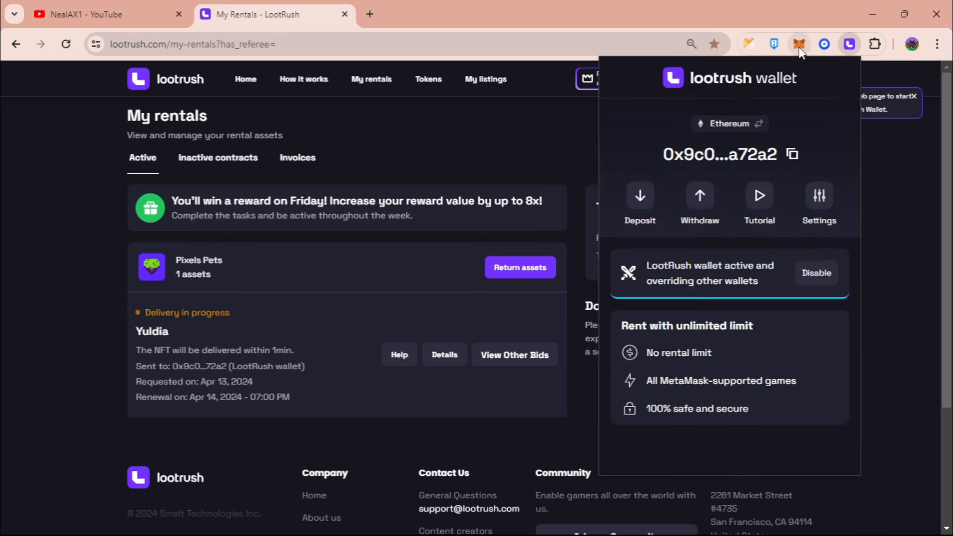
mouse_move(587, 140)
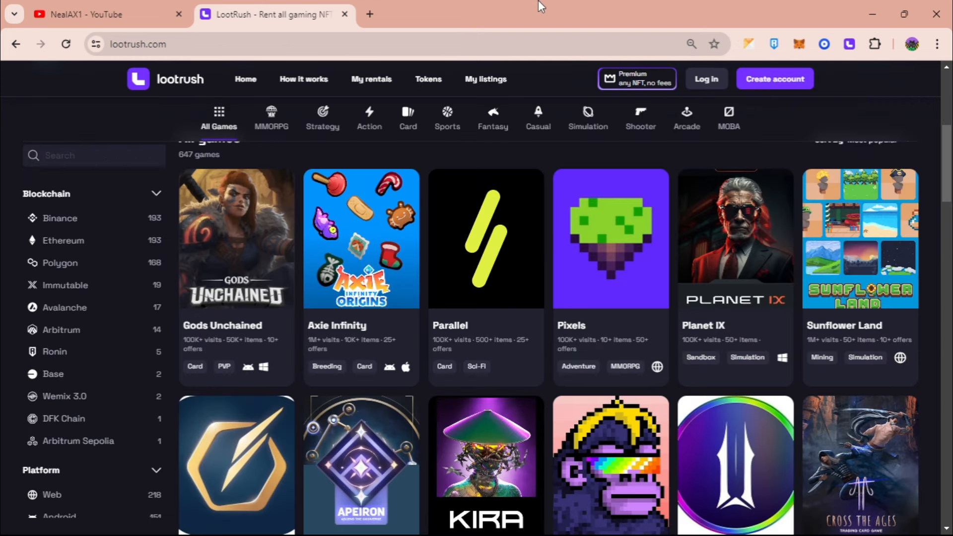
mouse_move(635, 214)
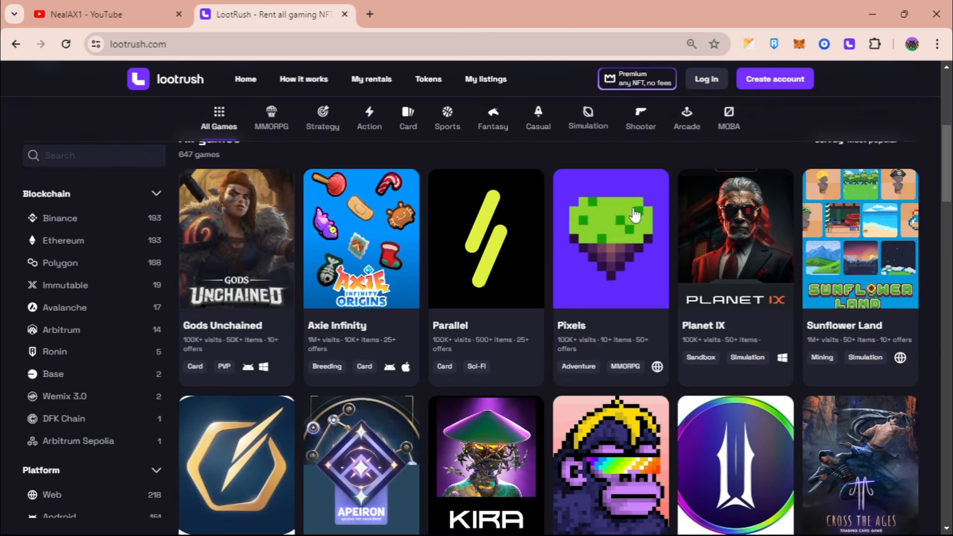
mouse_move(627, 254)
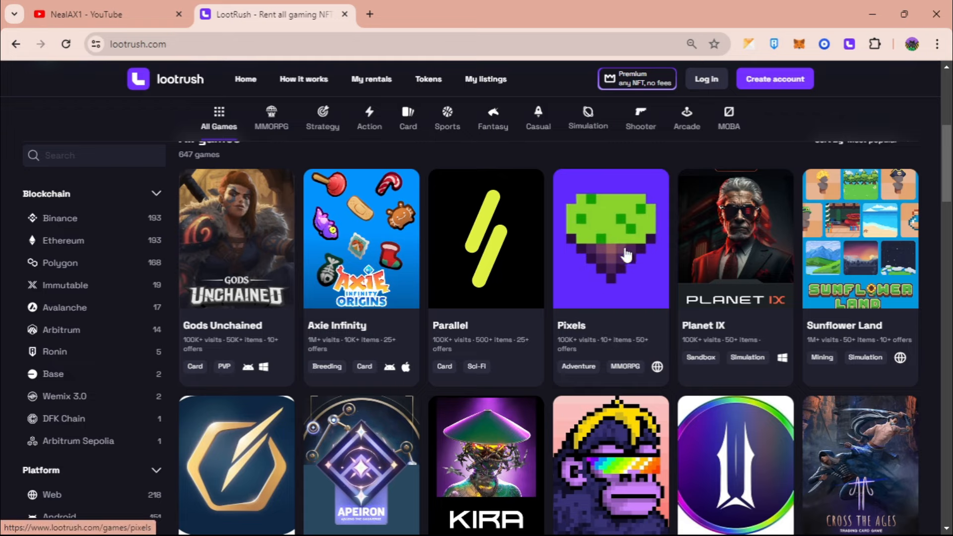
Step: Go to the Pixels game page and its Pixels Pets collection
scroll("up", 3)
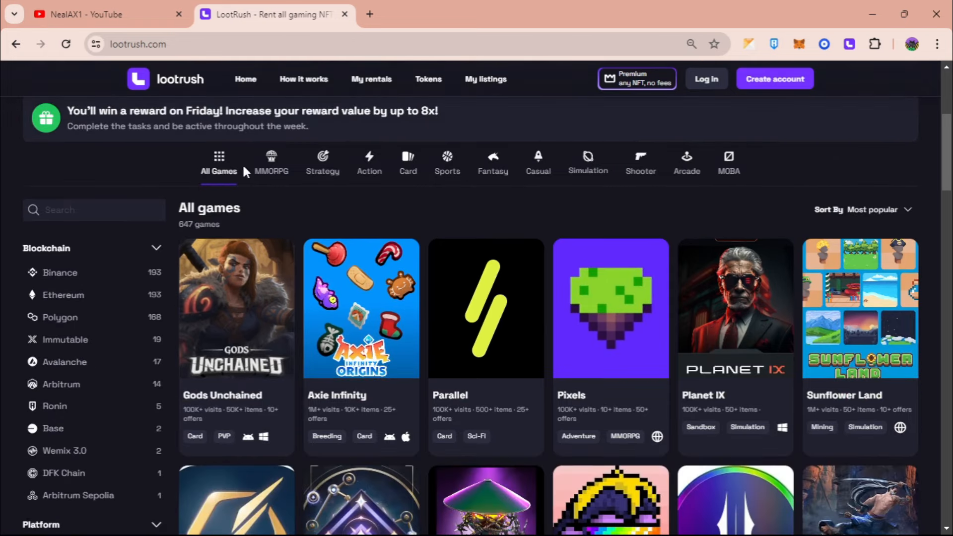
mouse_move(265, 298)
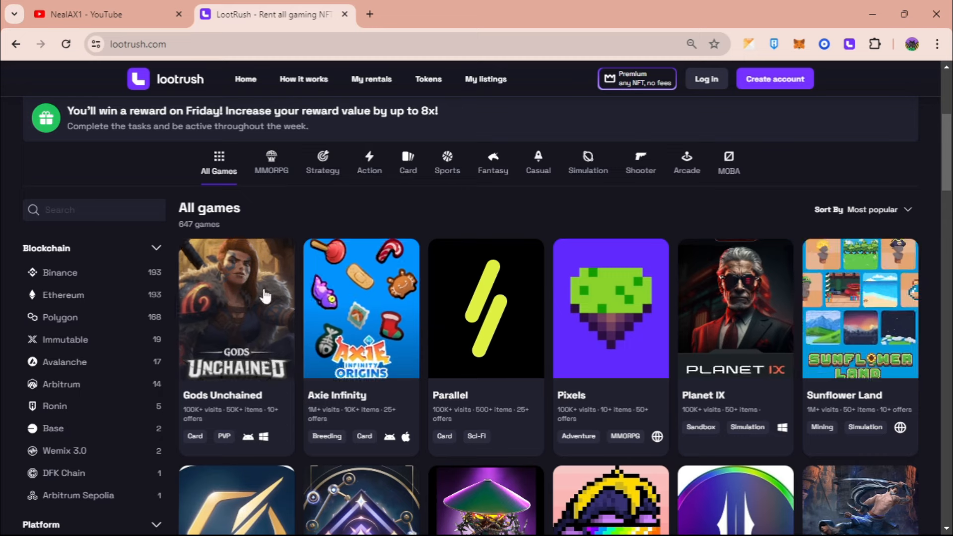
mouse_move(531, 214)
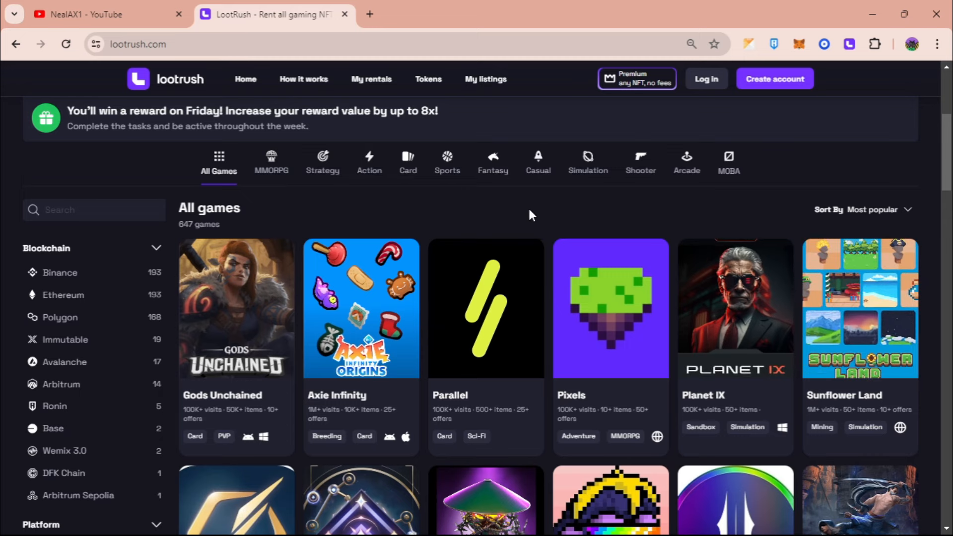
mouse_move(602, 404)
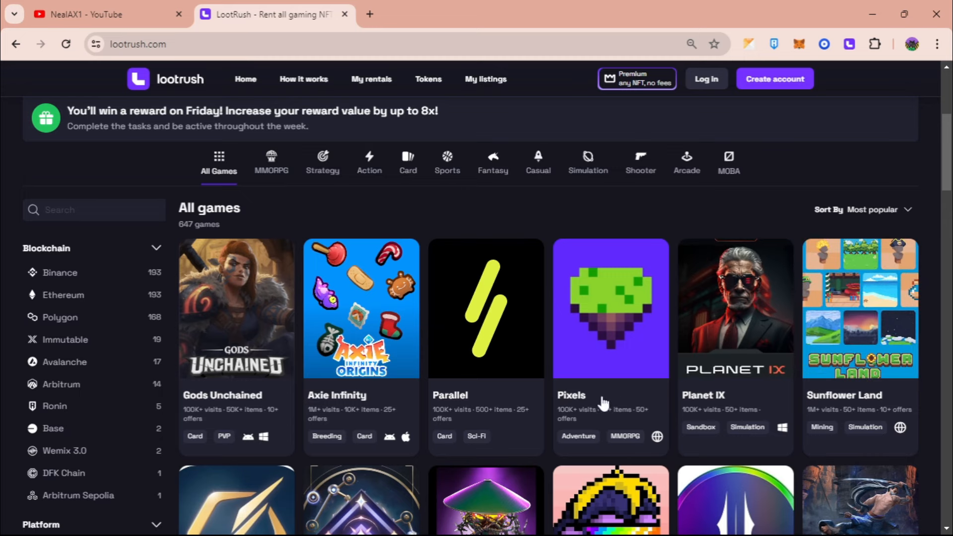
left_click(610, 307)
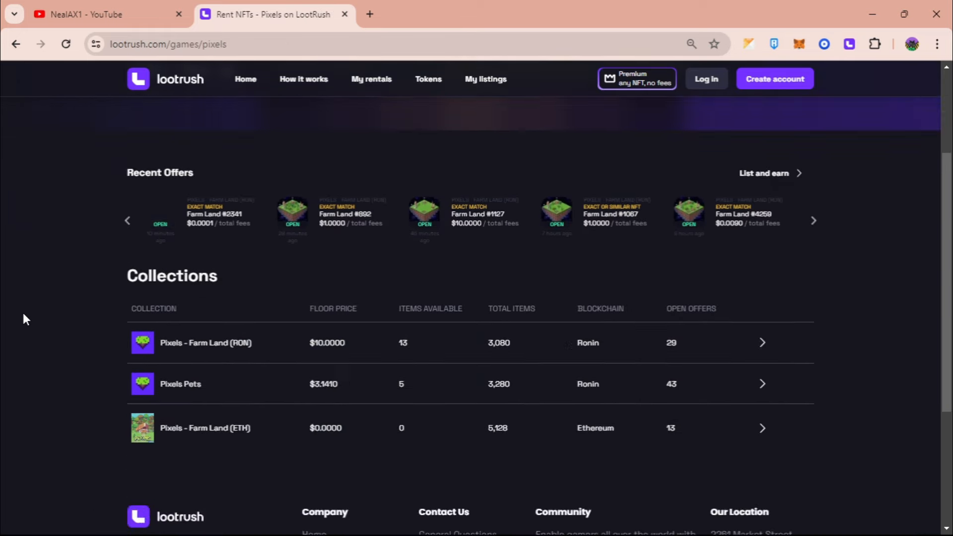
scroll("down", 3)
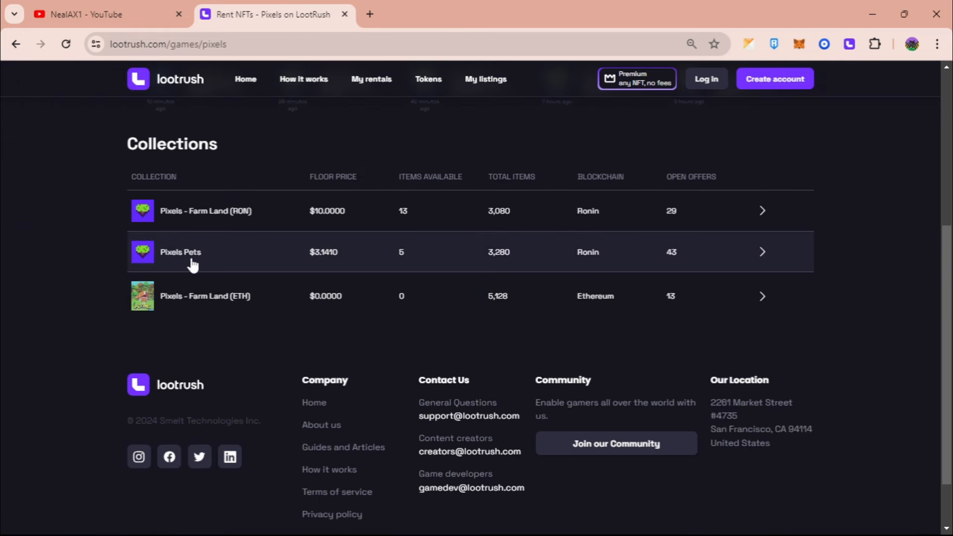
left_click(179, 251)
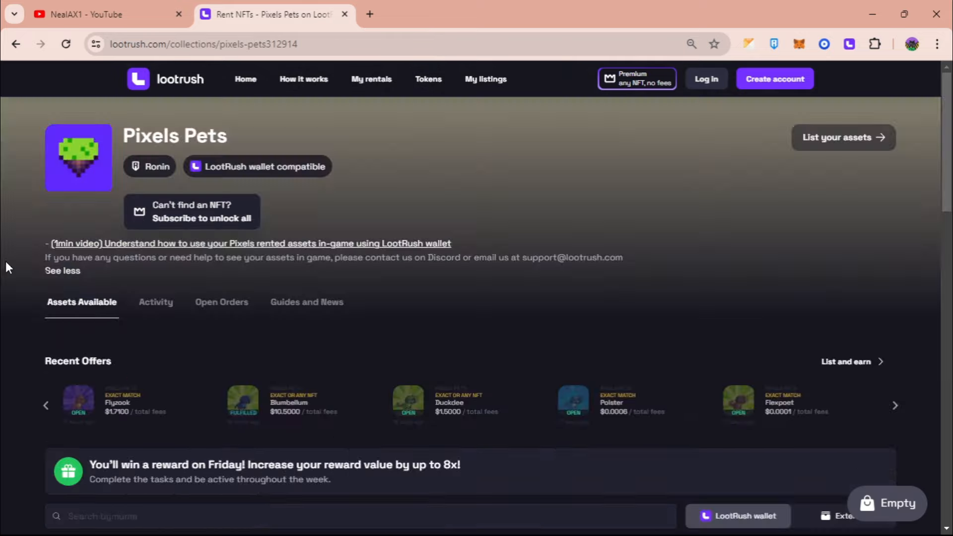
Step: Browse the pets sorted by lowest daily fee and add Yuldia to the rental bag
scroll("down", 3)
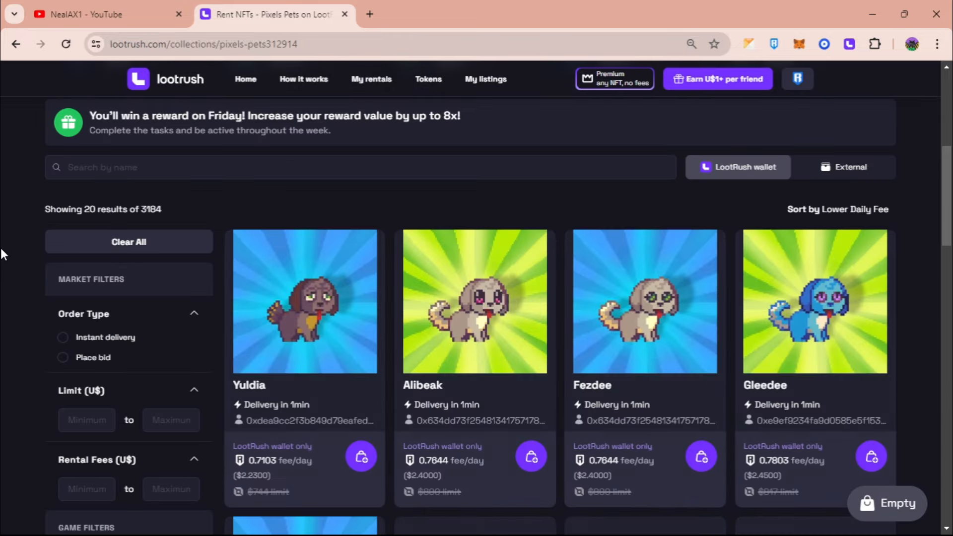
scroll("down", 3)
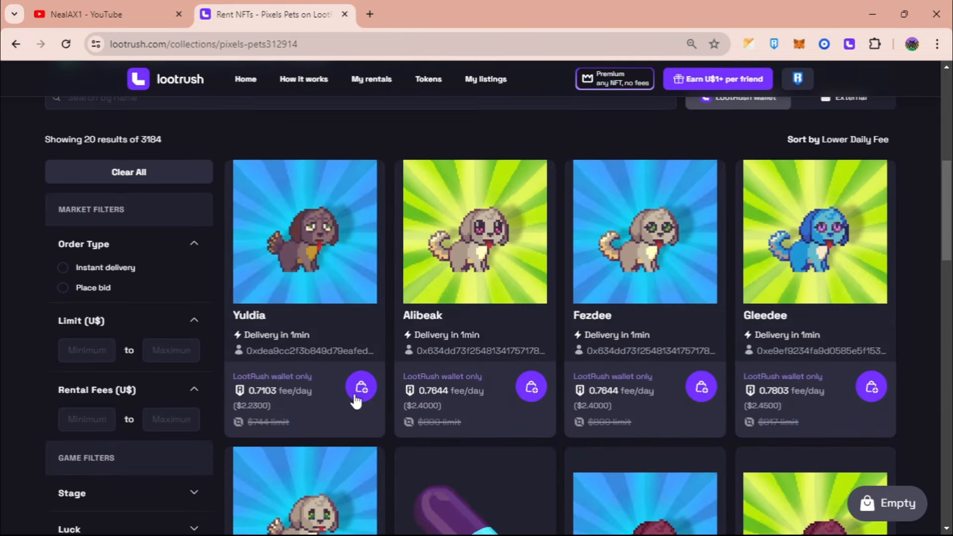
scroll("up", 3)
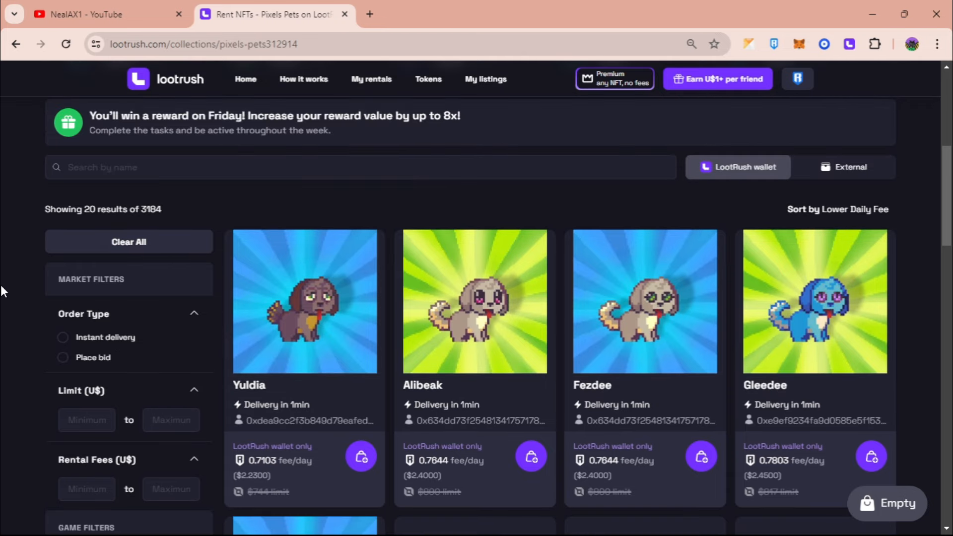
mouse_move(11, 312)
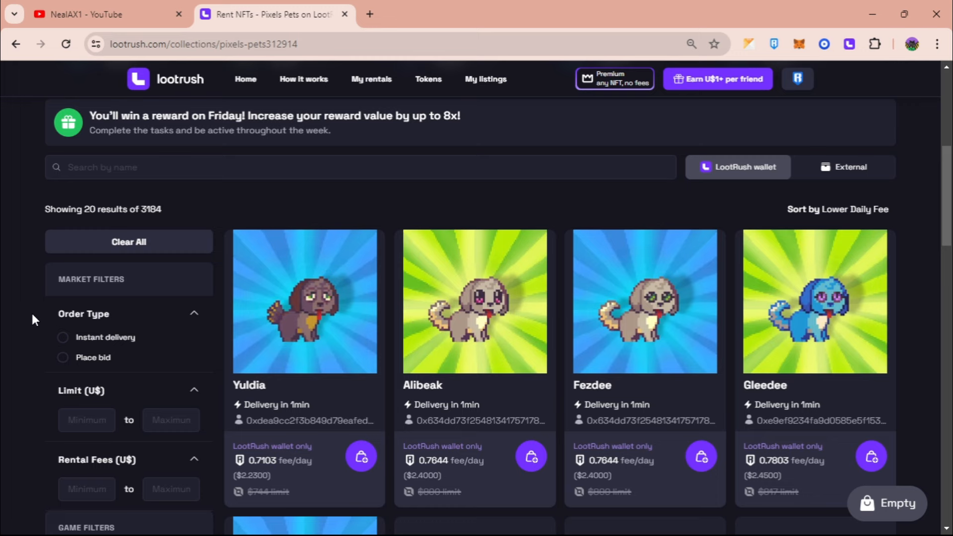
scroll("down", 3)
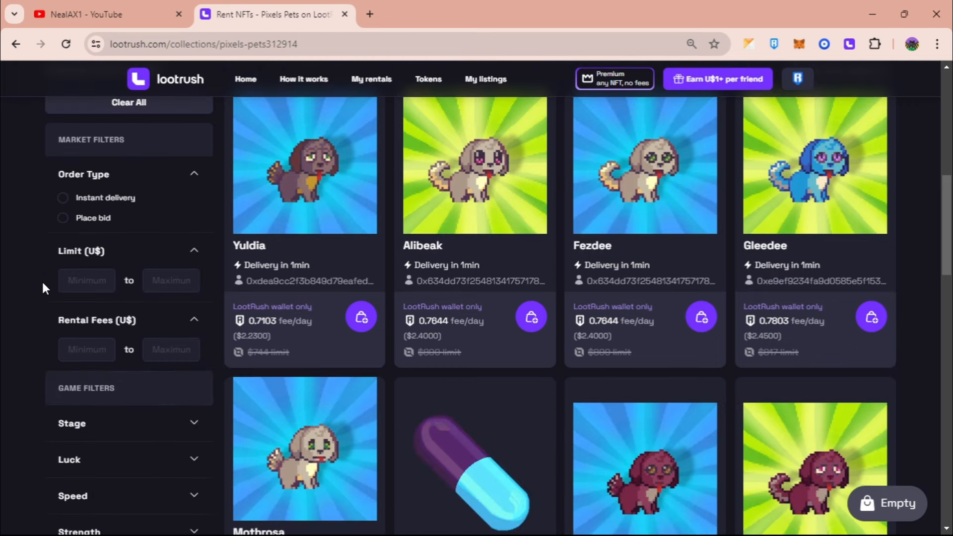
scroll("down", 3)
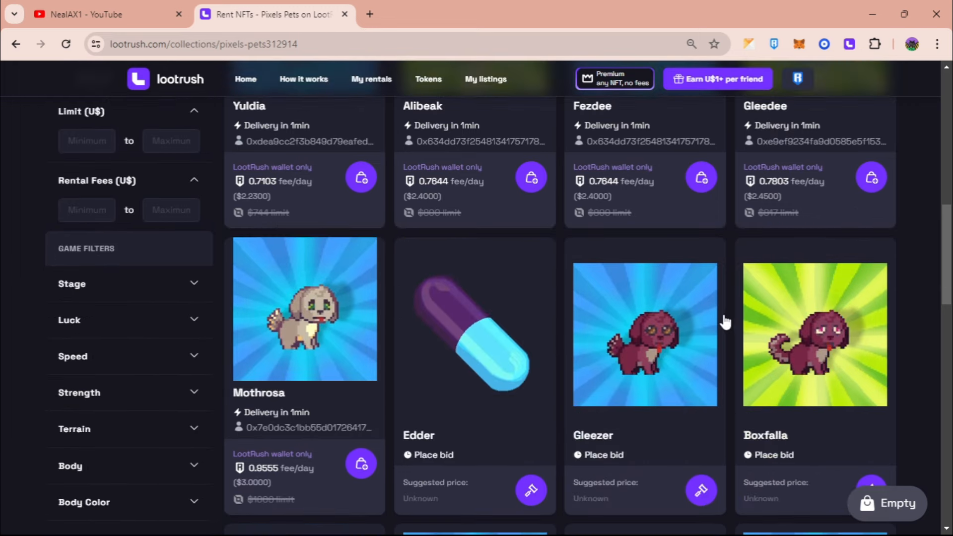
scroll("up", 3)
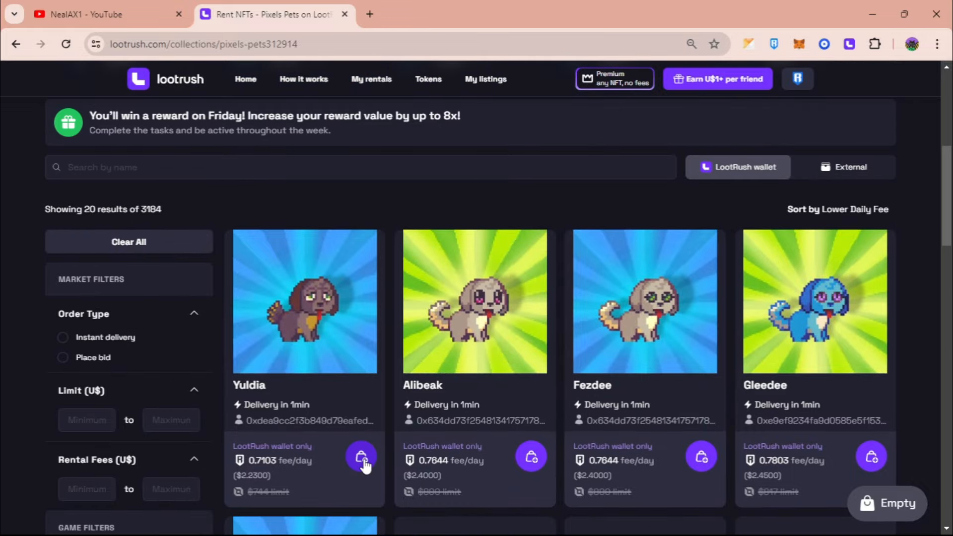
scroll("down", 3)
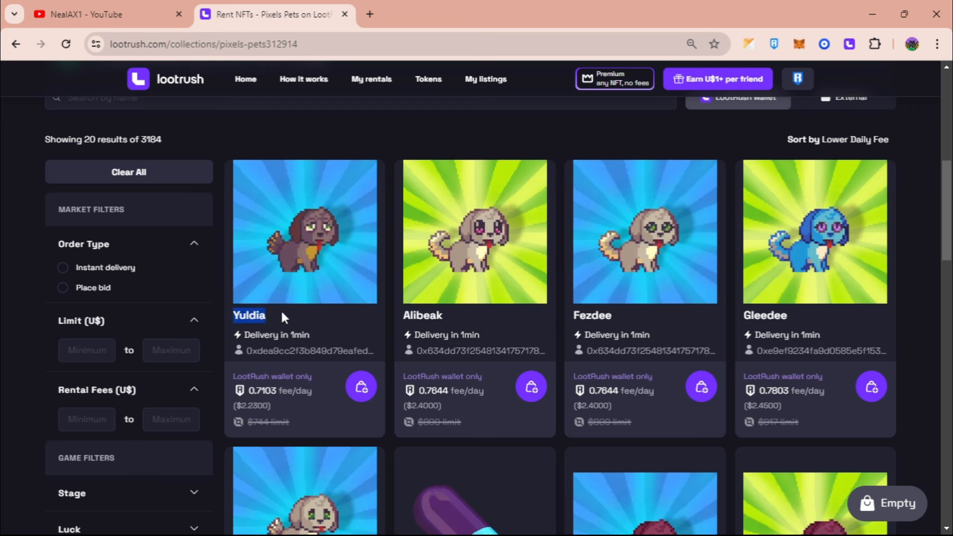
mouse_move(361, 387)
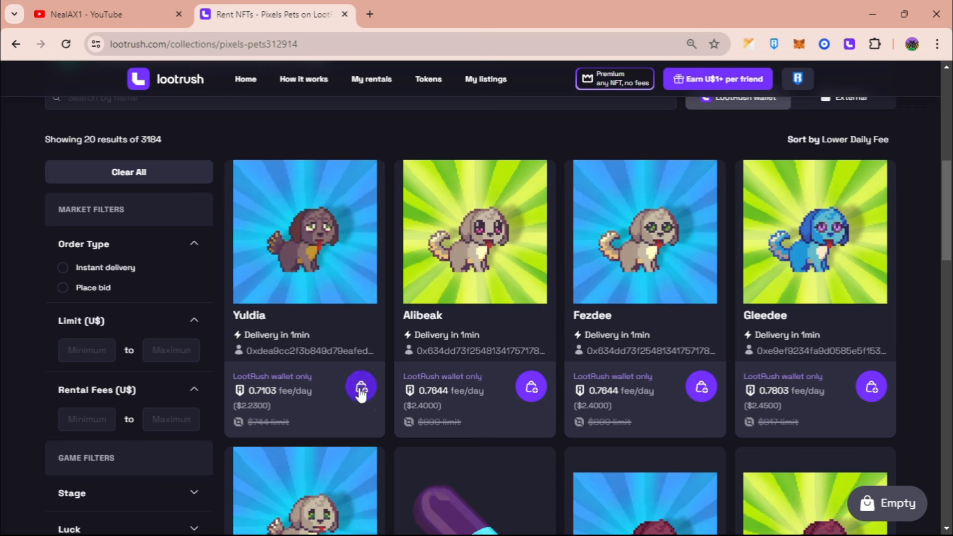
left_click(361, 386)
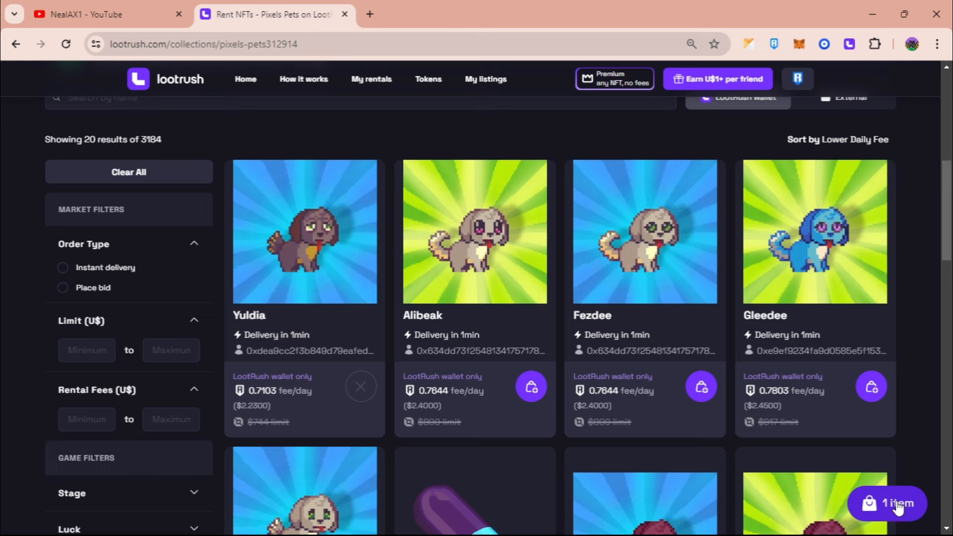
Step: Review Yuldia's one-day rental totalling $2.25 with gas and continue to the How it works terms
left_click(888, 504)
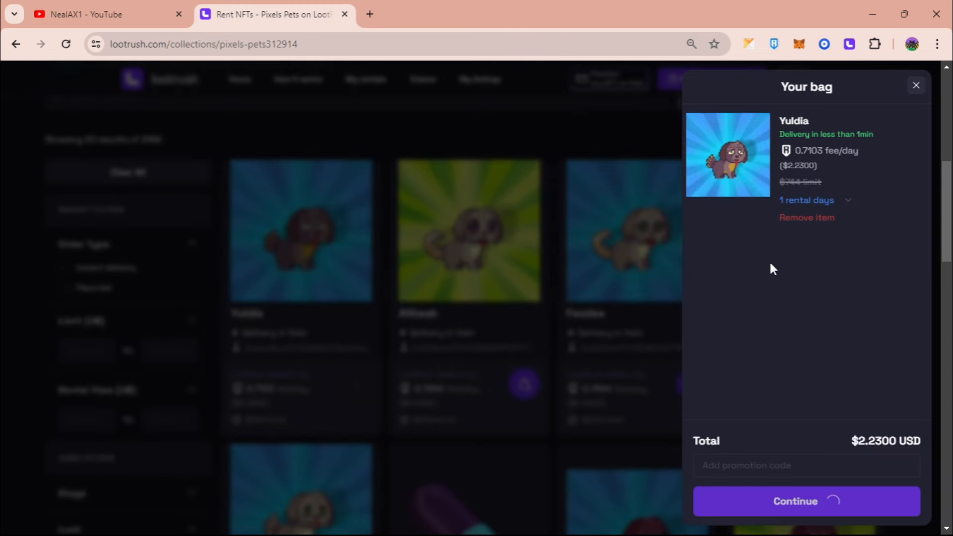
left_click(806, 501)
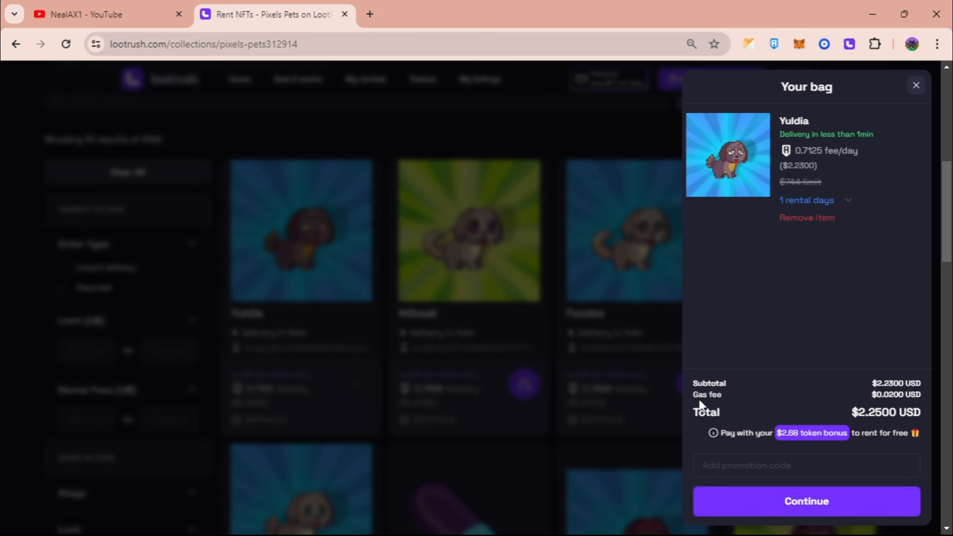
mouse_move(895, 408)
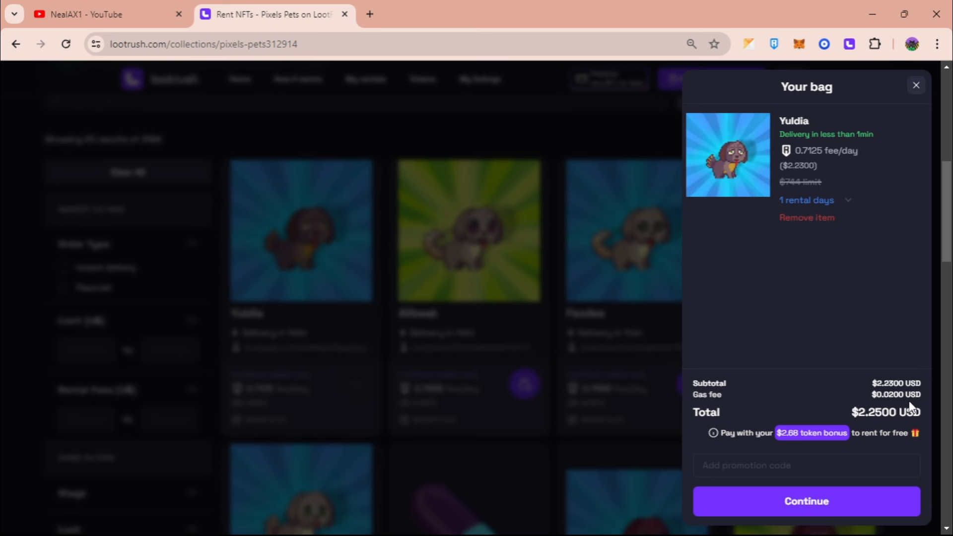
mouse_move(863, 409)
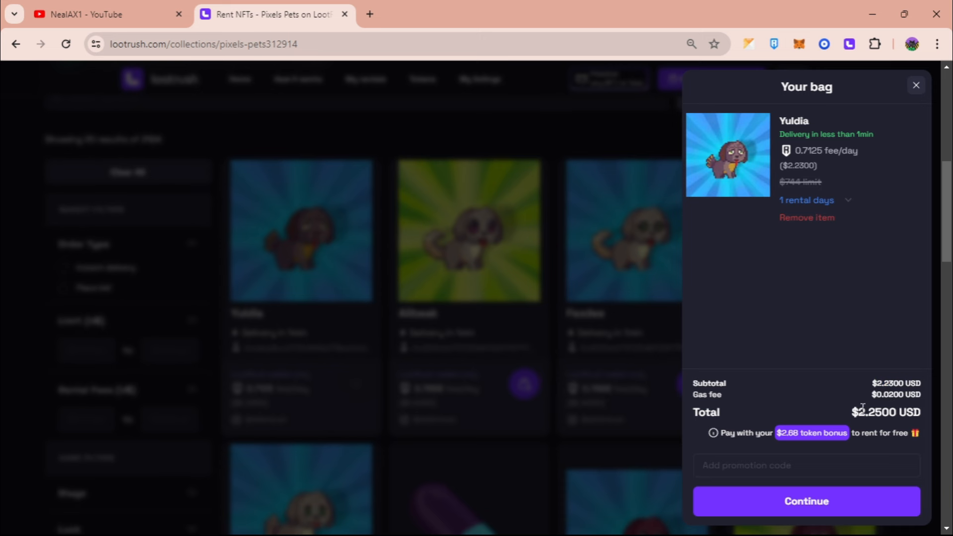
mouse_move(765, 157)
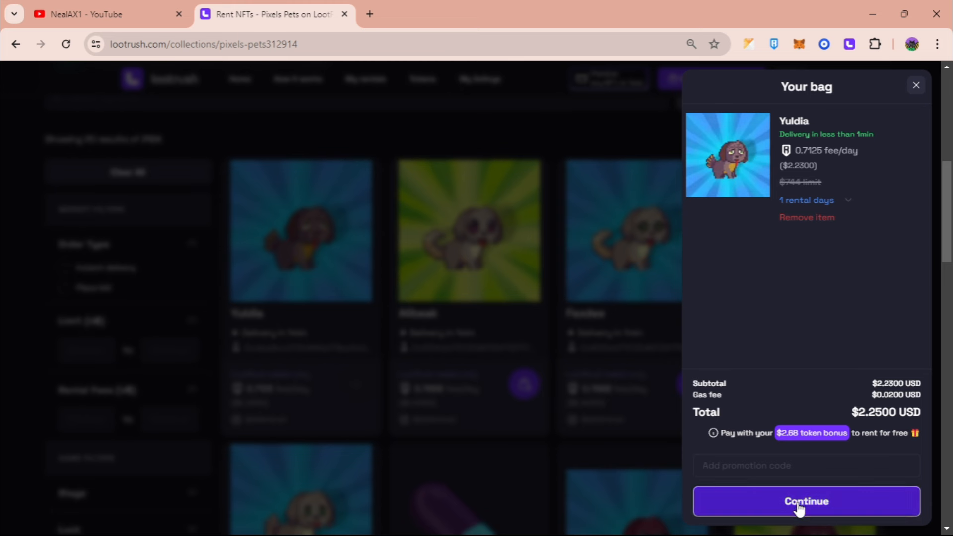
left_click(805, 500)
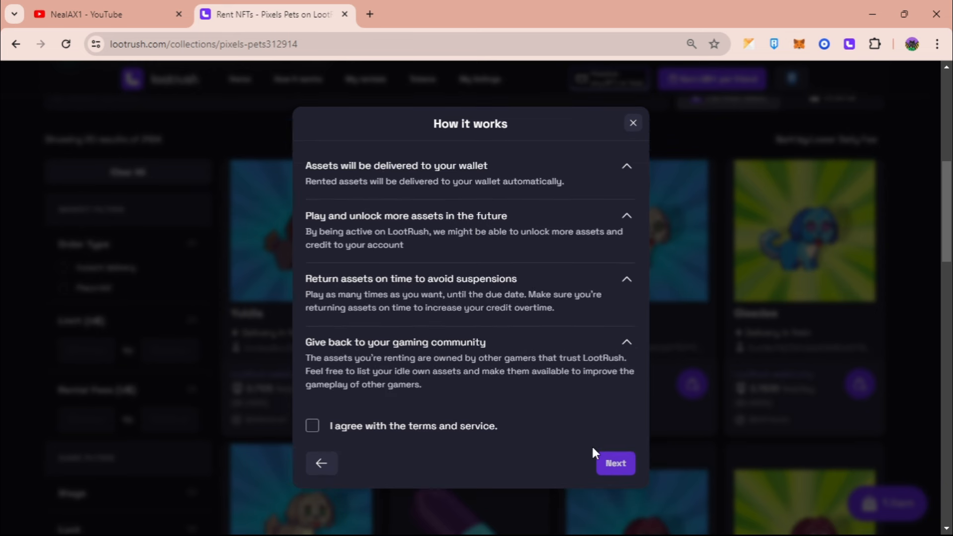
Step: Pay the $2.25 rental with Tokens using the USDC welcome-bonus balance and confirm the order
left_click(615, 464)
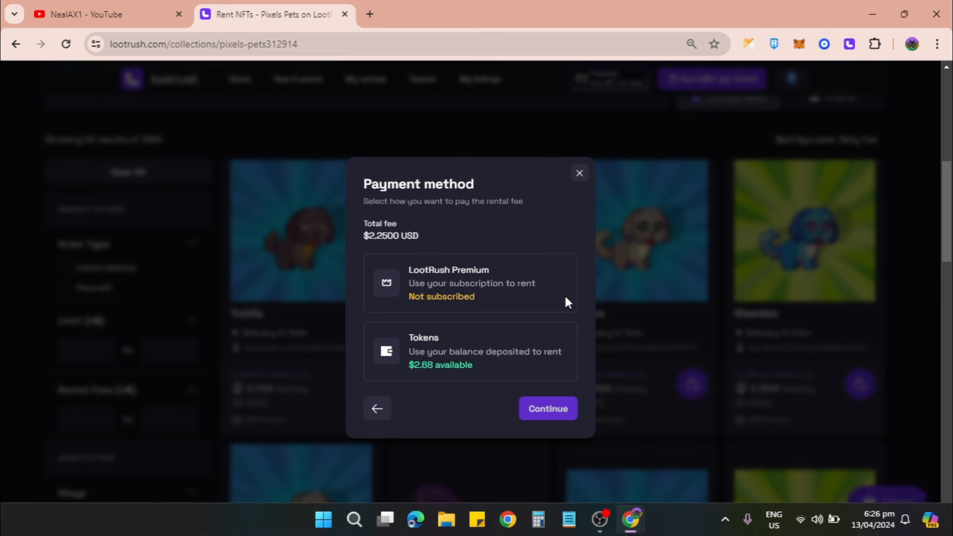
mouse_move(453, 381)
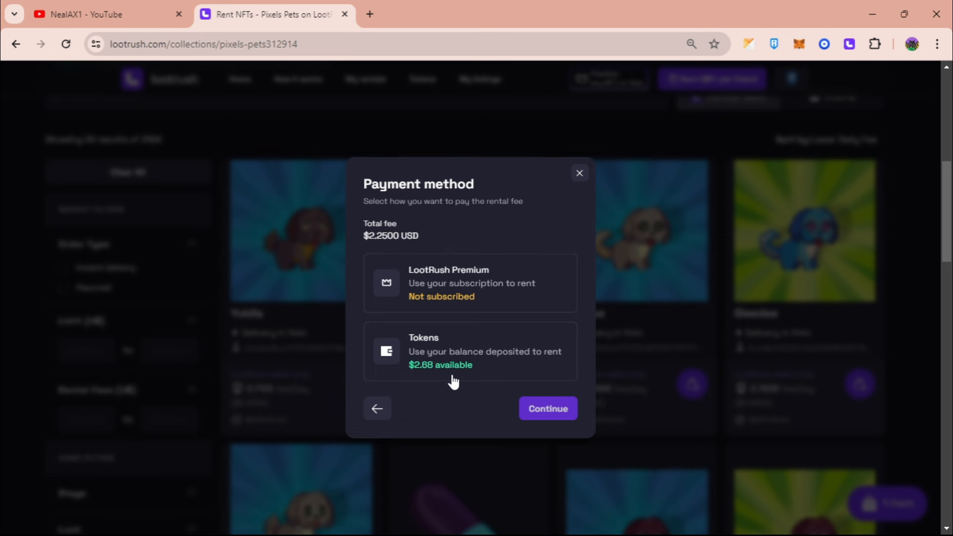
mouse_move(486, 371)
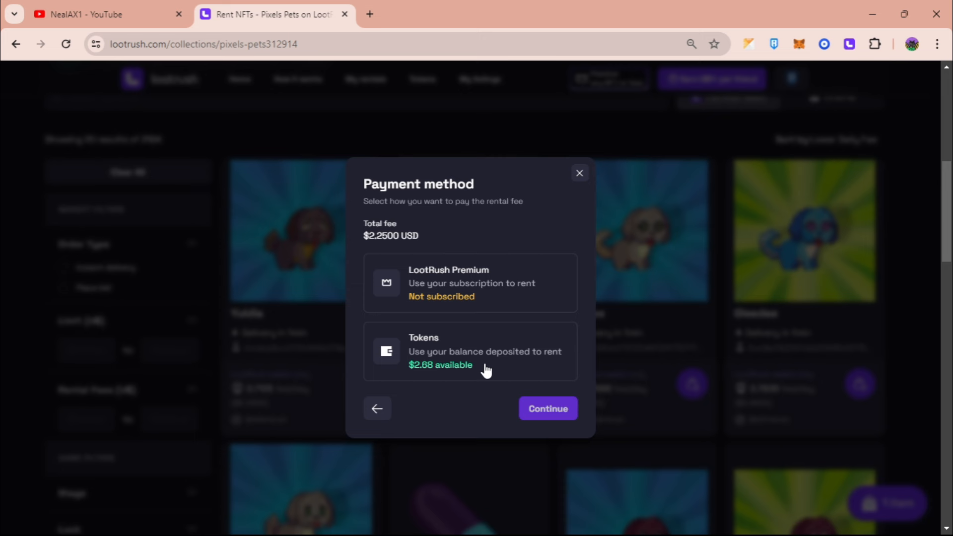
mouse_move(492, 367)
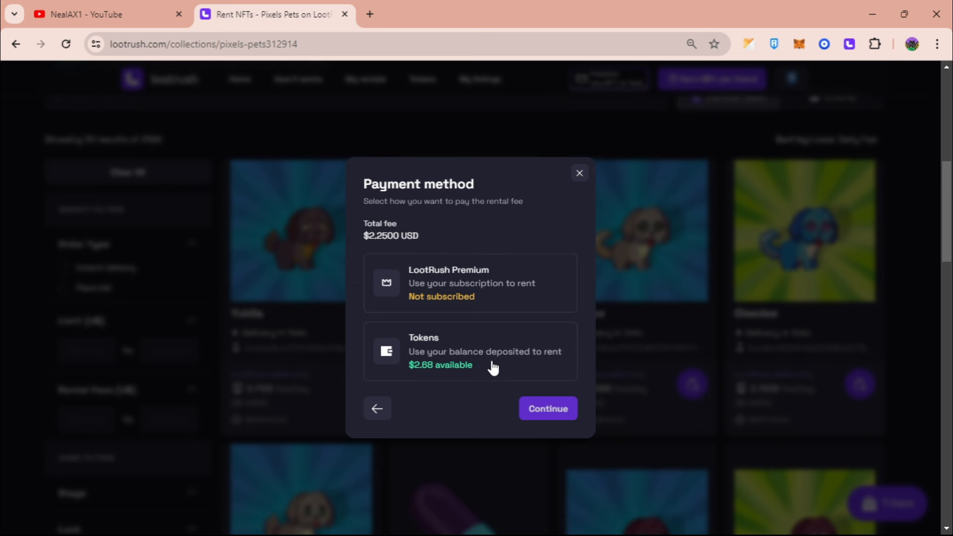
left_click(470, 352)
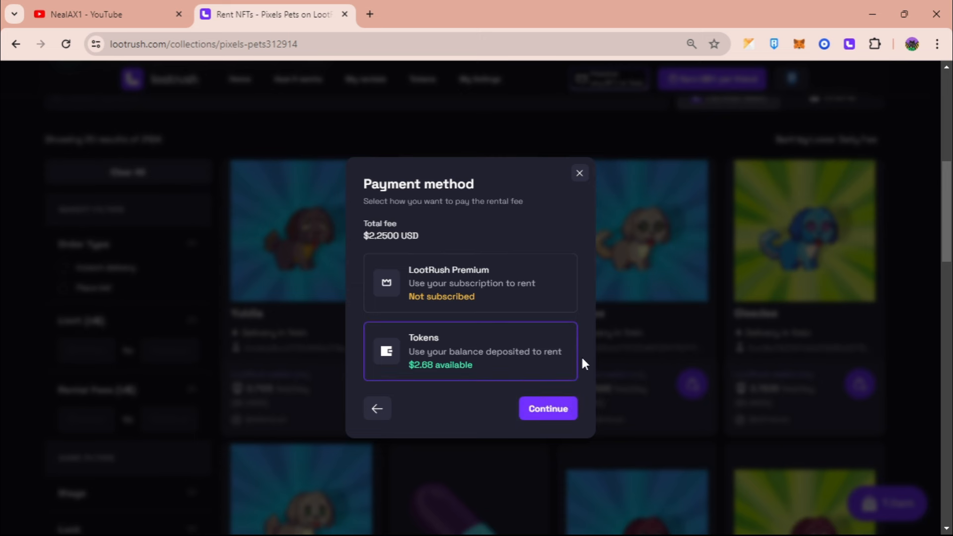
left_click(546, 408)
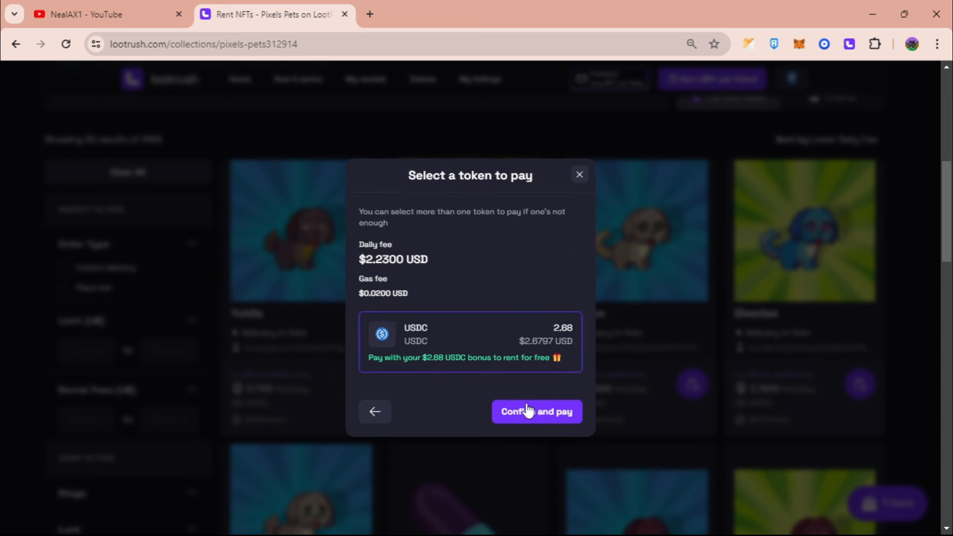
left_click(535, 411)
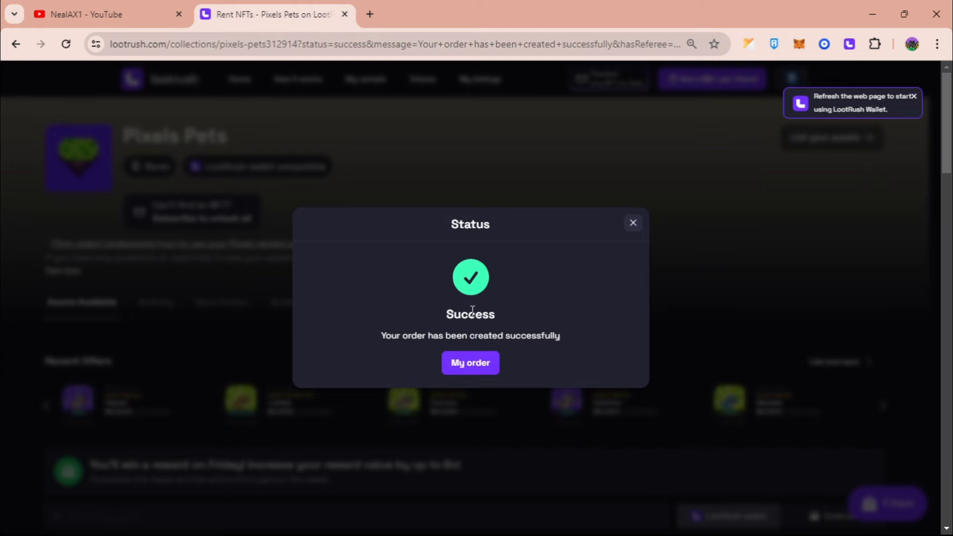
mouse_move(471, 363)
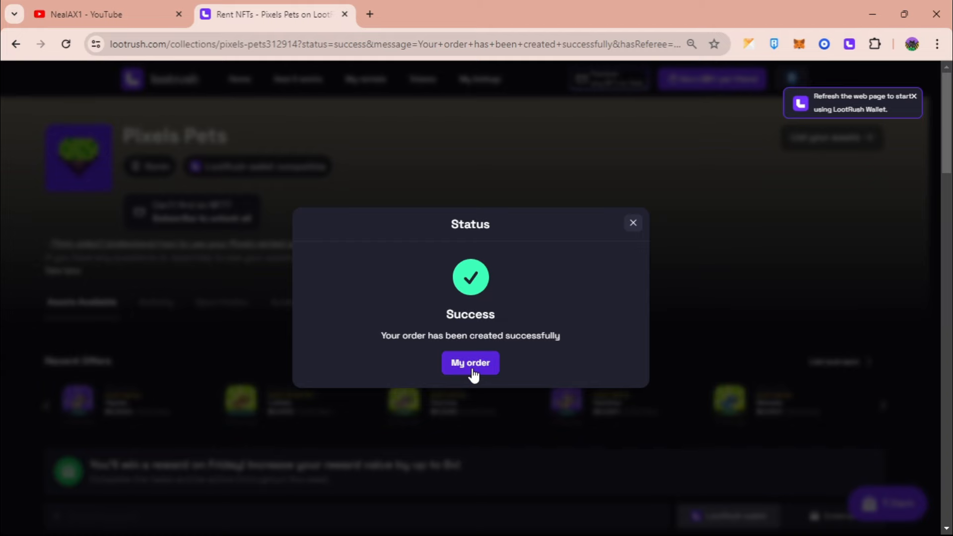
Step: Go to My order and dismiss the invite-friends popup, leaving Yuldia listed as delivering
left_click(470, 363)
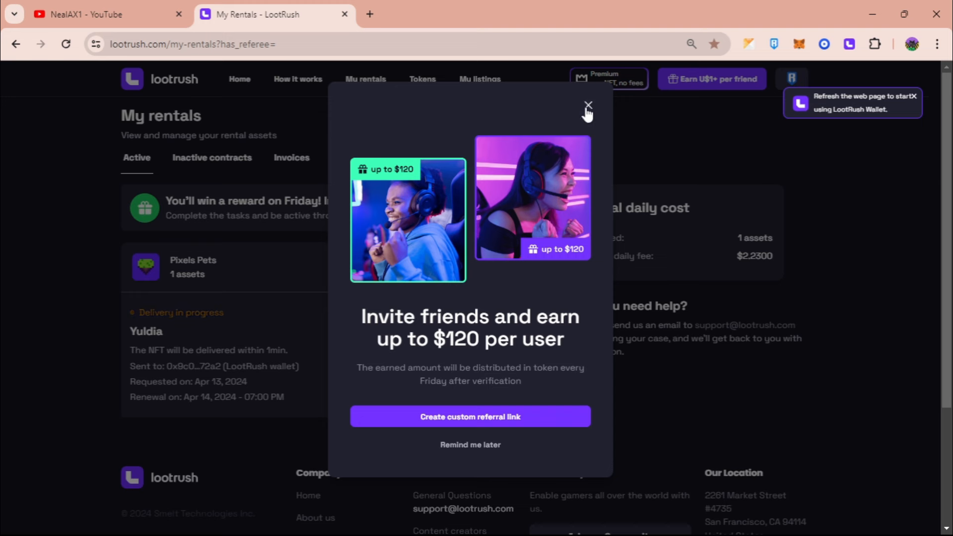
left_click(587, 106)
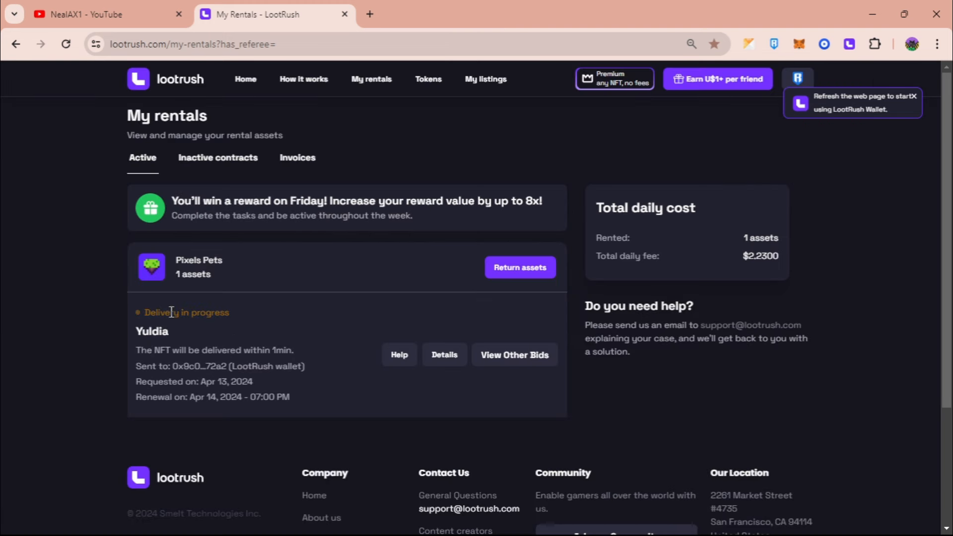
mouse_move(489, 419)
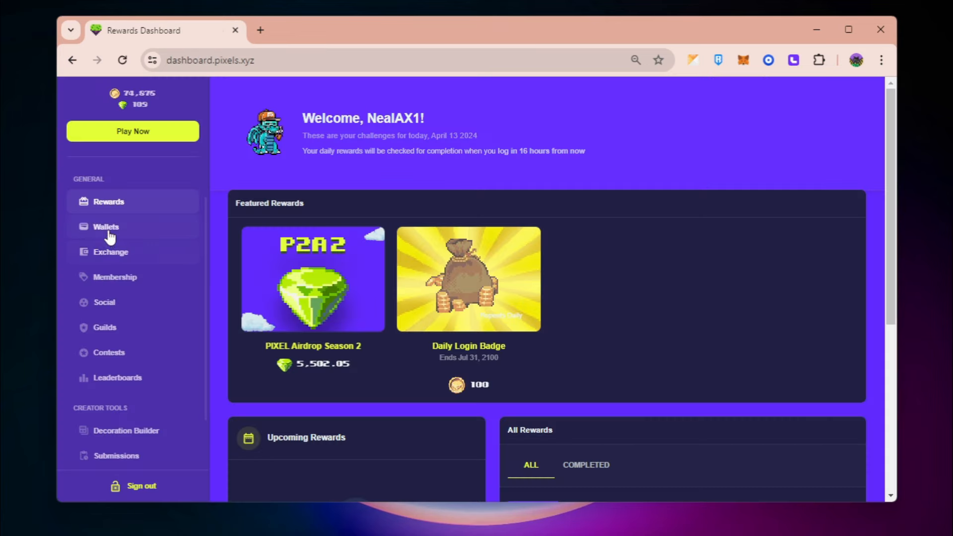
Step: Check the Crypto Wallets page against the LootRush extension's address ending in 72a2
left_click(105, 226)
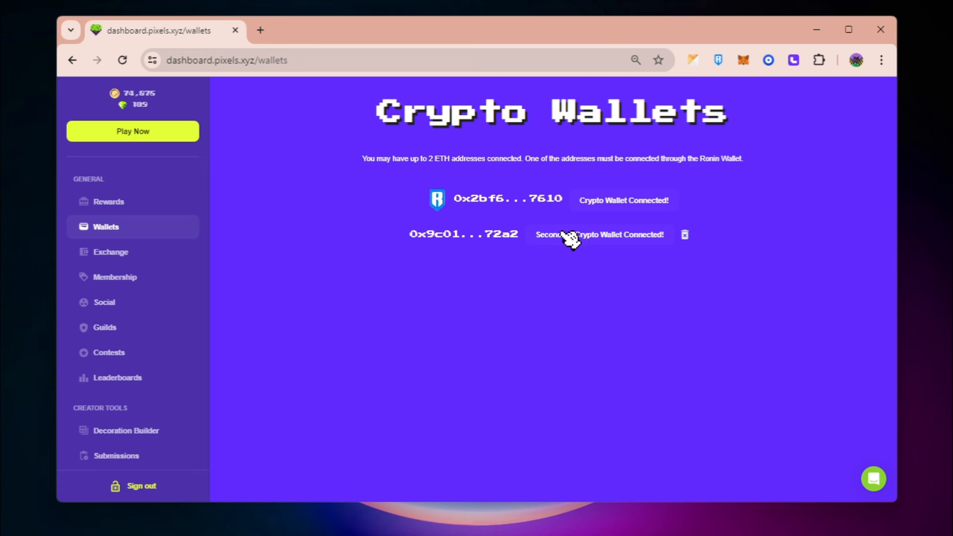
left_click(794, 60)
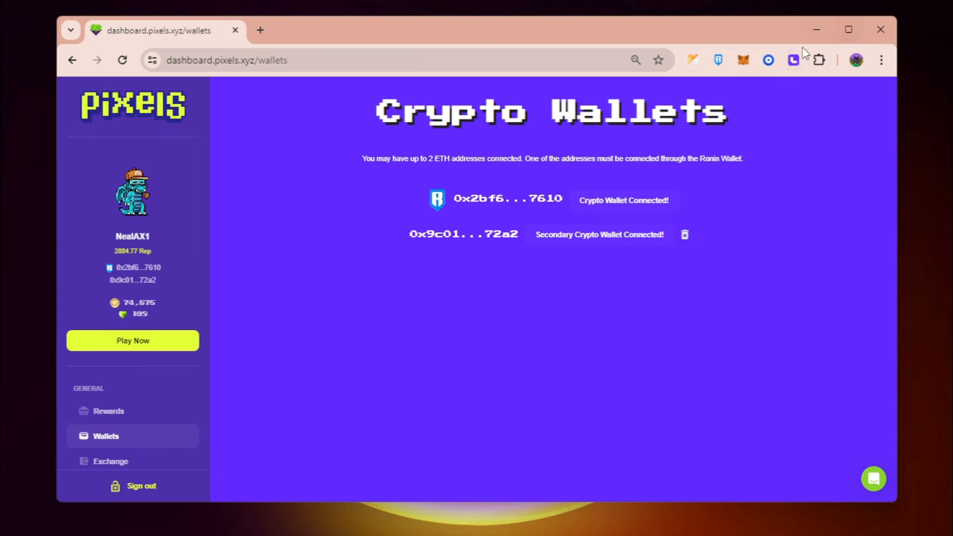
left_click(793, 60)
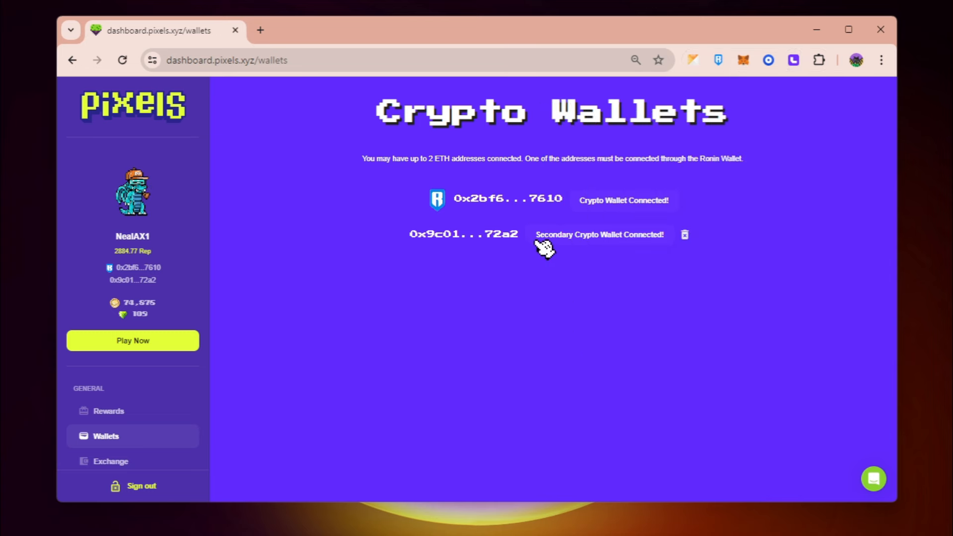
left_click(793, 61)
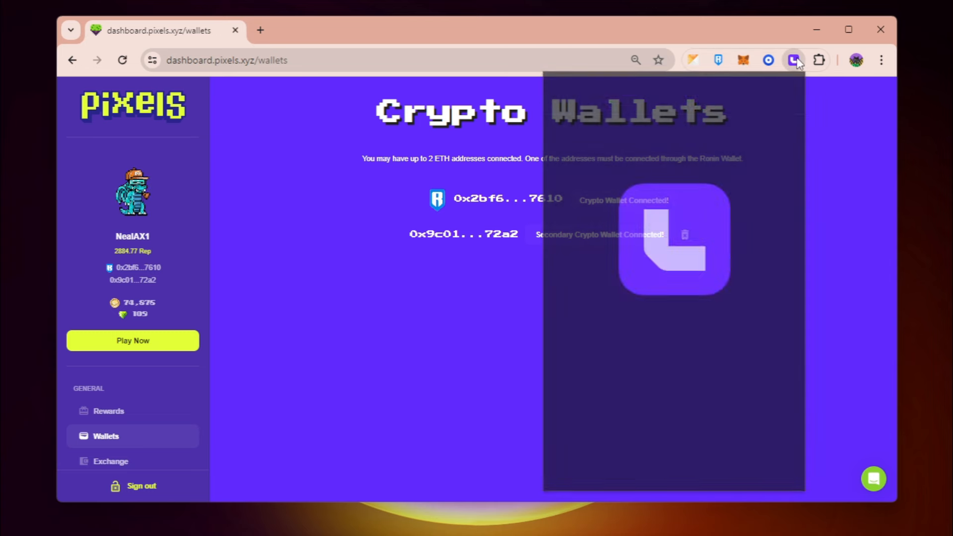
left_click(794, 60)
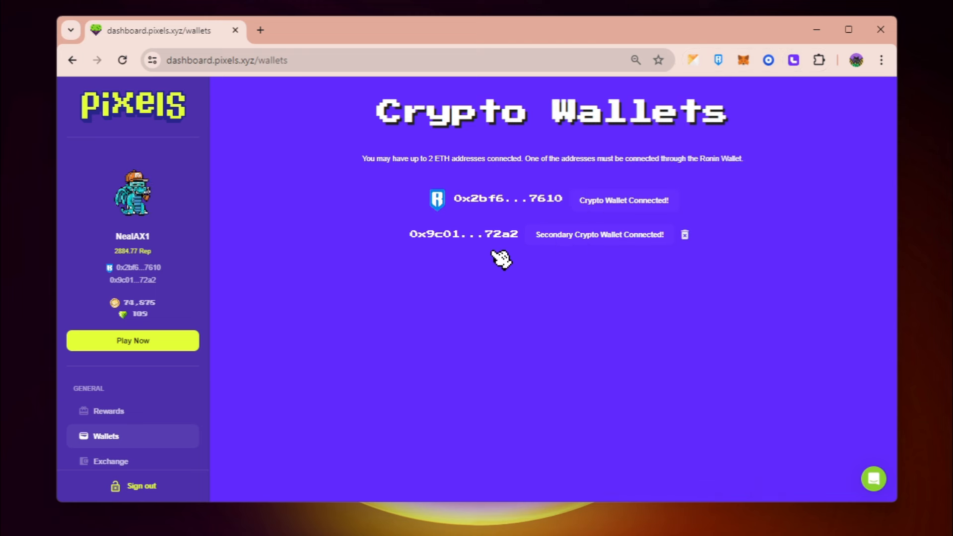
mouse_move(499, 248)
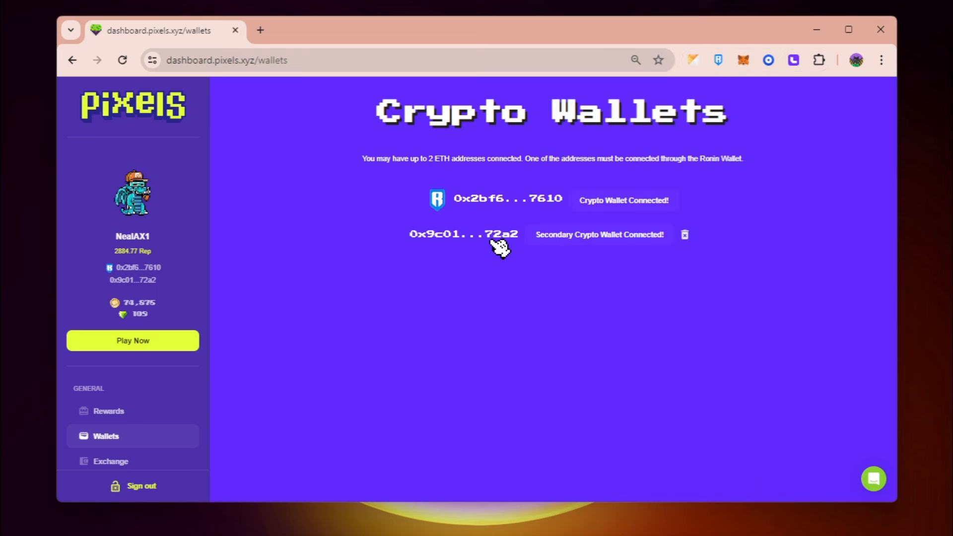
mouse_move(795, 60)
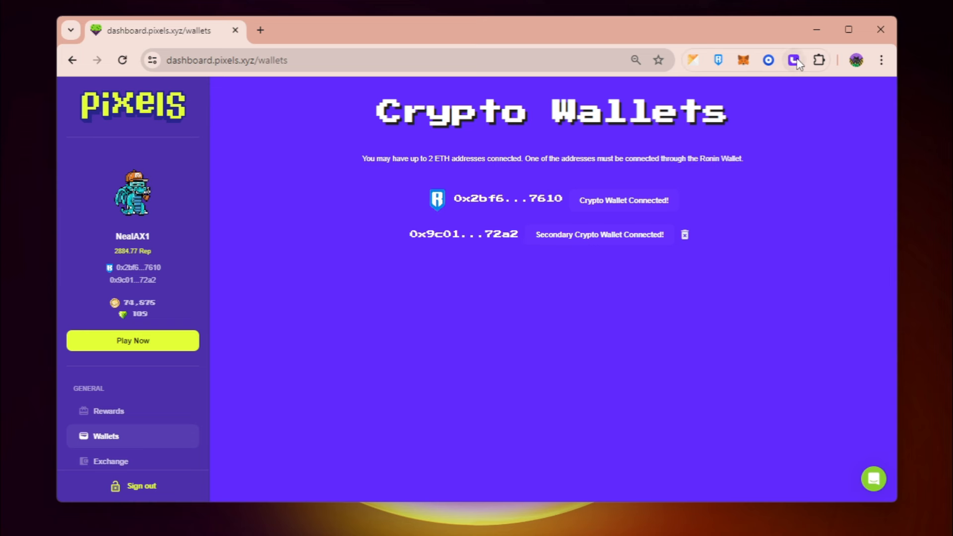
Step: Confirm the LootRush wallet as the secondary wallet and launch the game with Play Now
left_click(793, 60)
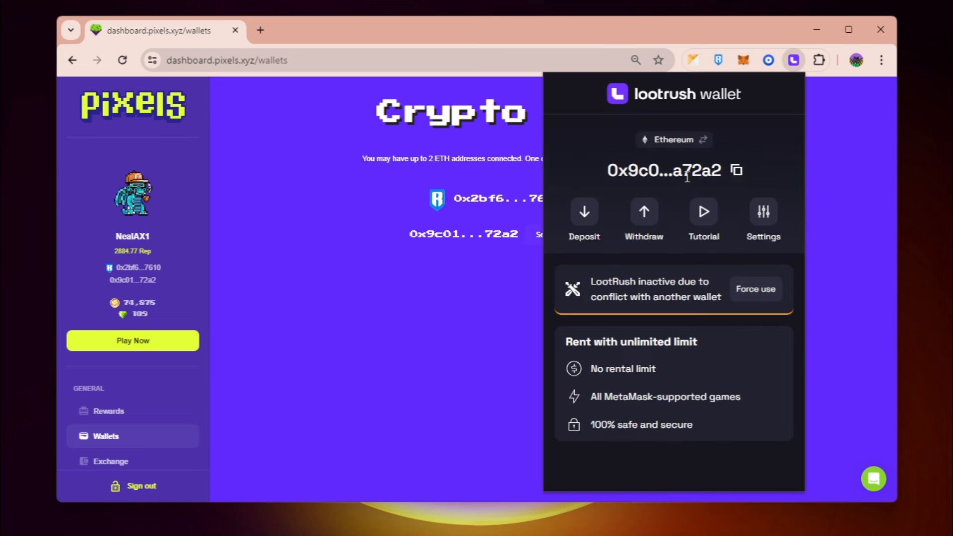
double_click(703, 170)
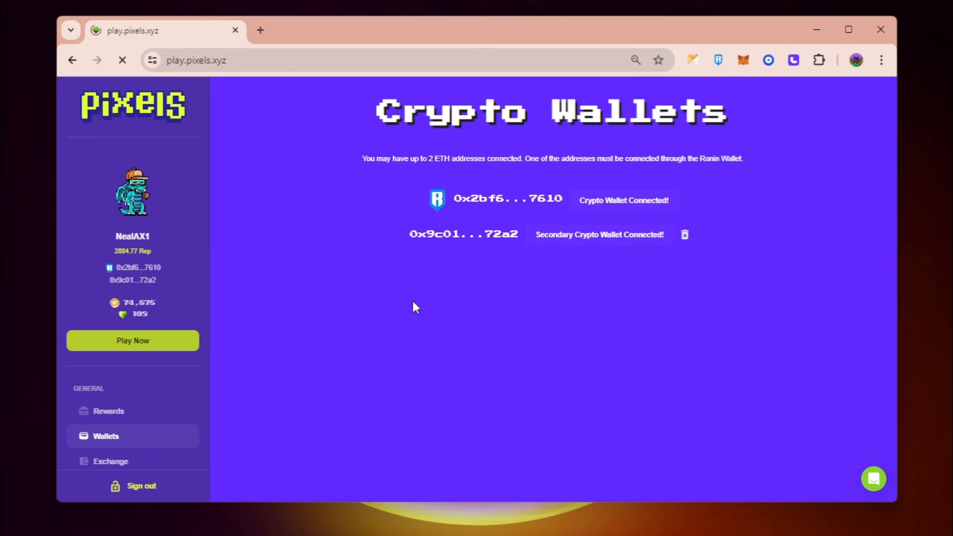
Step: From Select Your Pet, flip past Kathner to Yuldia and set her as the active pet
left_click(132, 340)
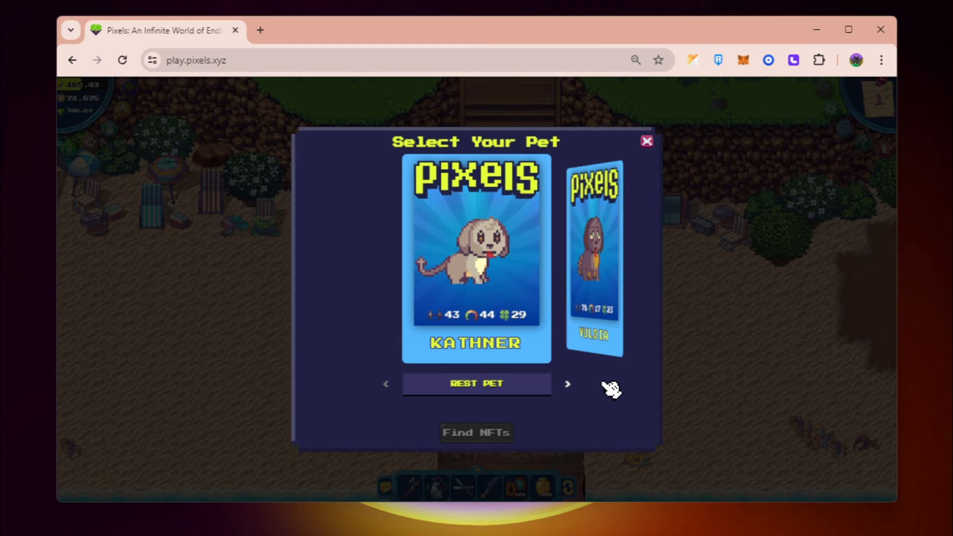
left_click(567, 383)
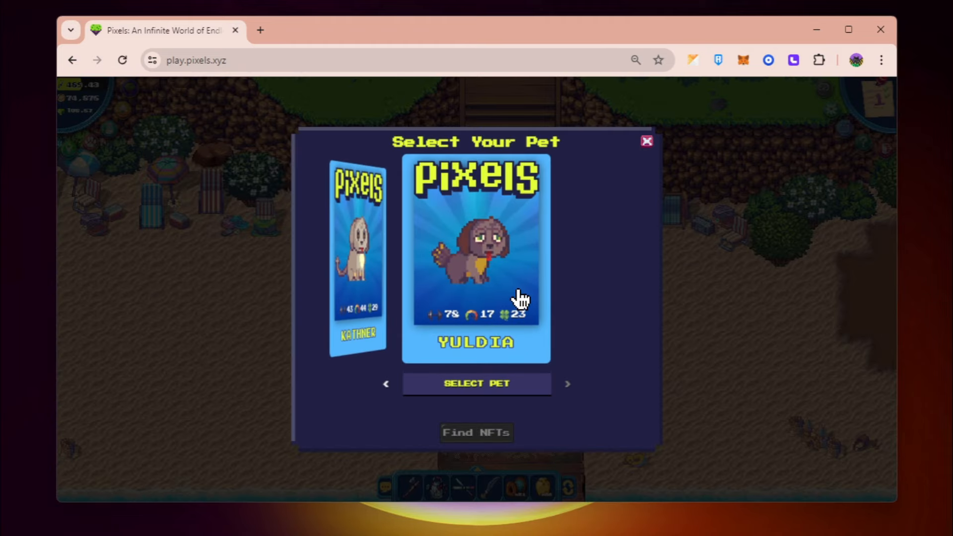
mouse_move(449, 258)
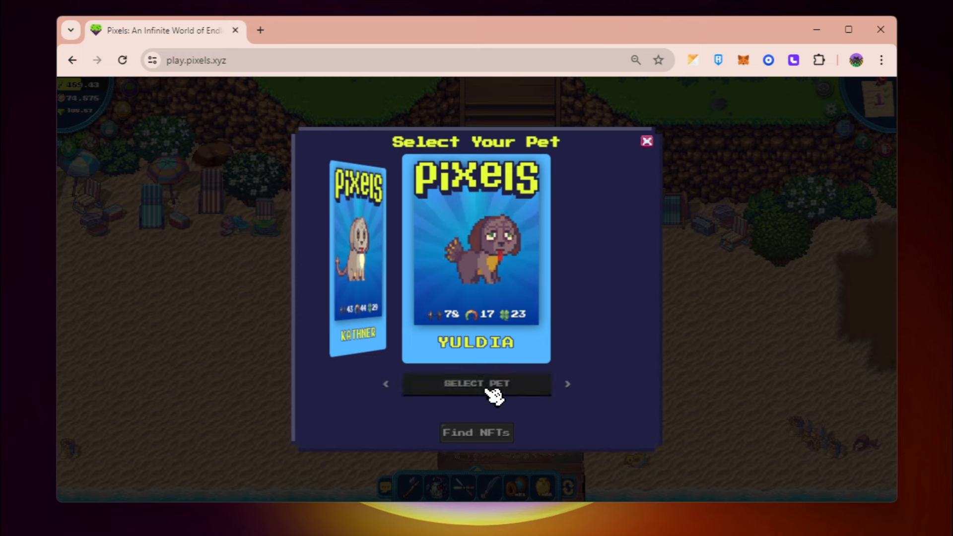
left_click(476, 383)
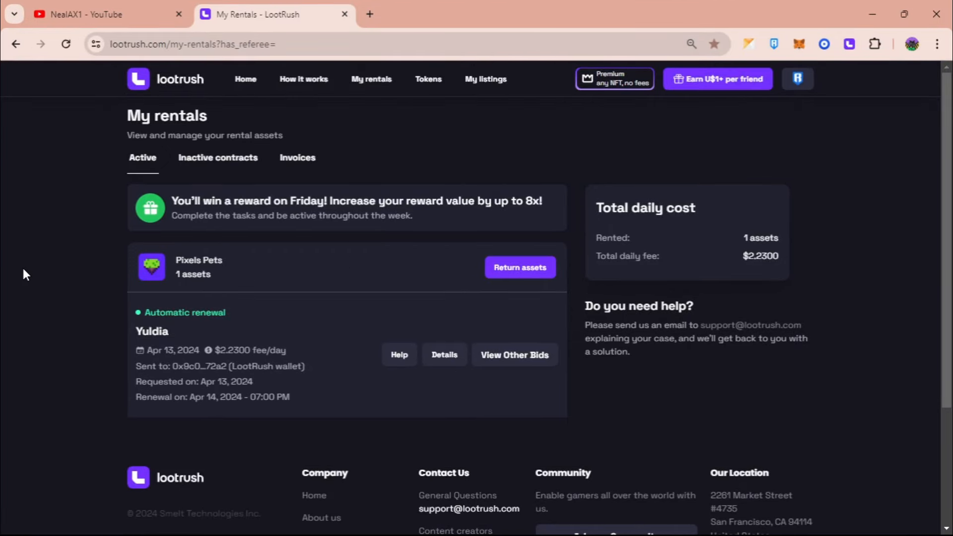
mouse_move(245, 337)
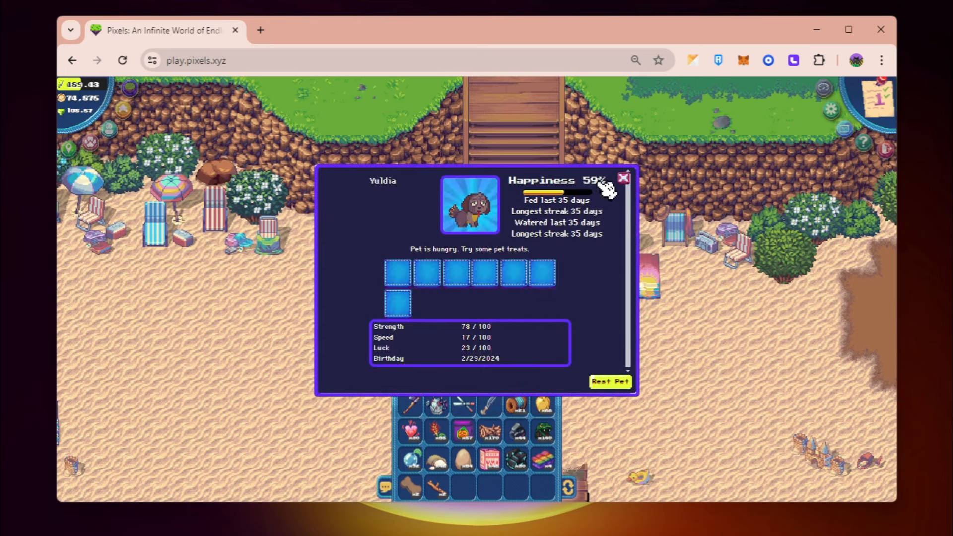
Step: Close and reopen Yuldia's pet details so she follows on the beach with happiness at 76%
left_click(624, 177)
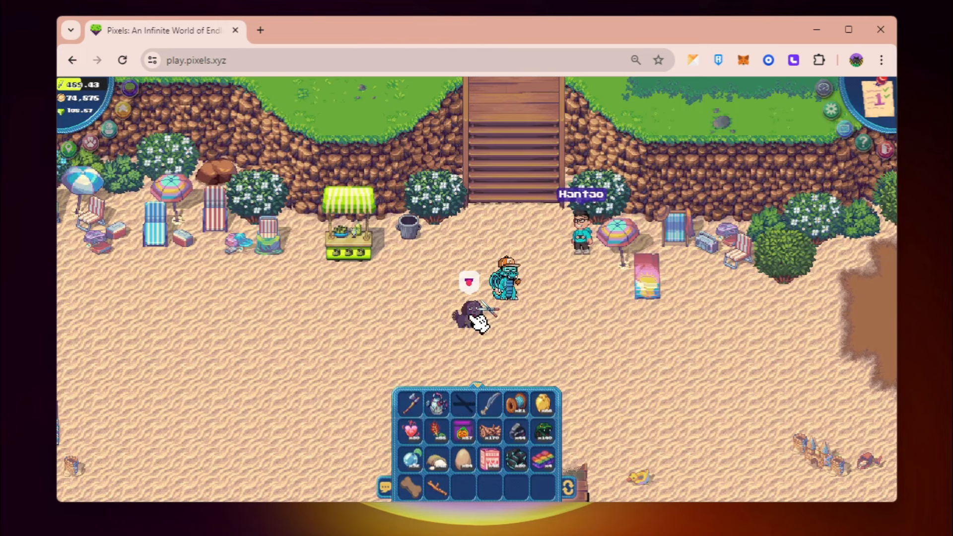
left_click(469, 315)
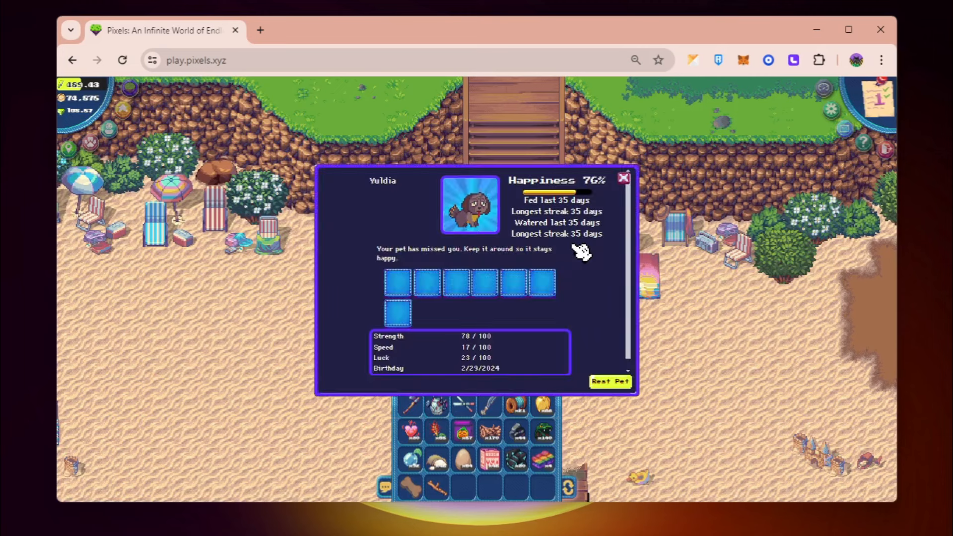
mouse_move(604, 177)
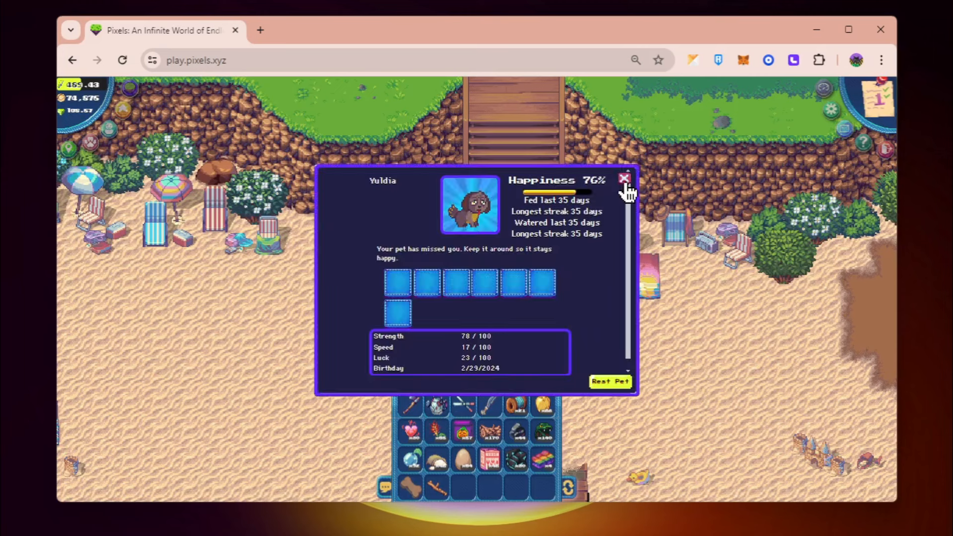
mouse_move(398, 286)
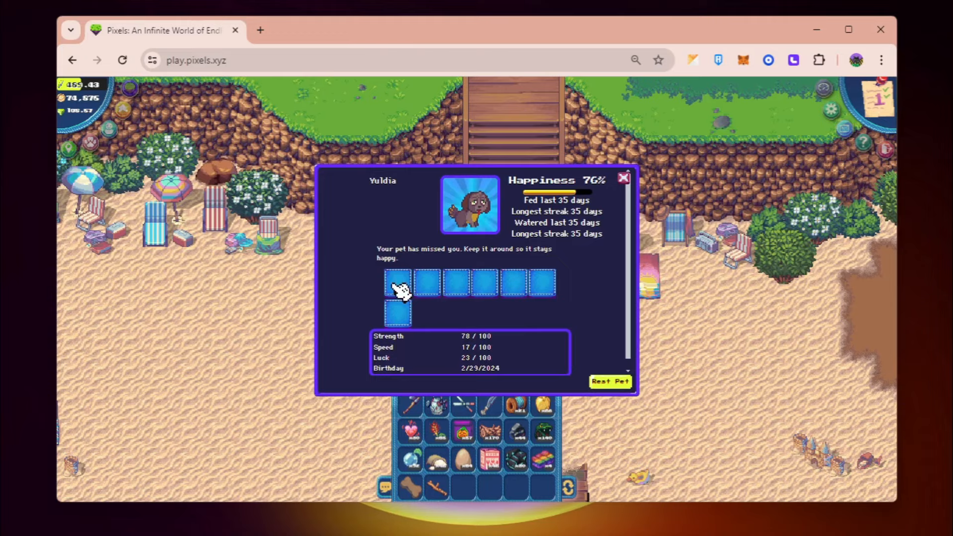
left_click(624, 176)
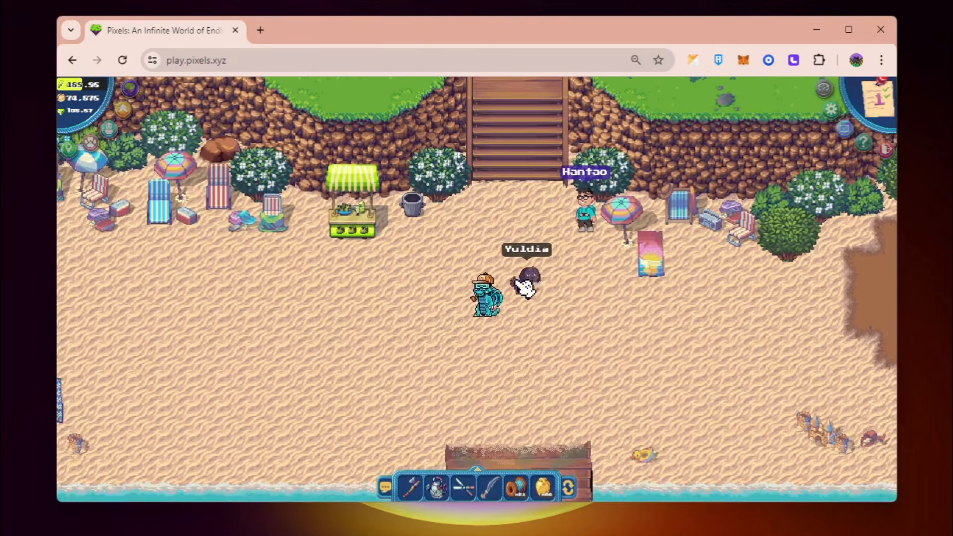
Step: Walk into the palm jungle and strike a Jumbara with the sword to gather a Jumbara Head
left_click(550, 346)
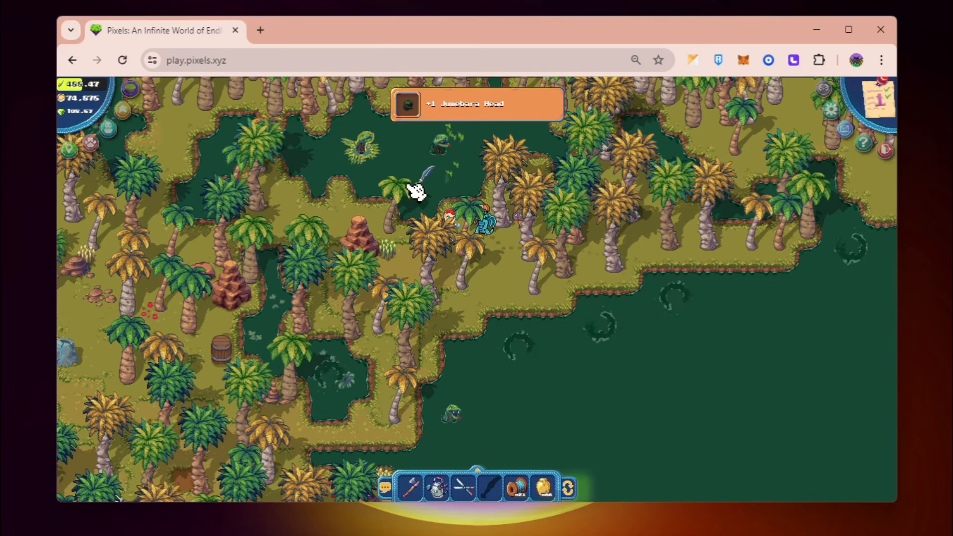
left_click(565, 337)
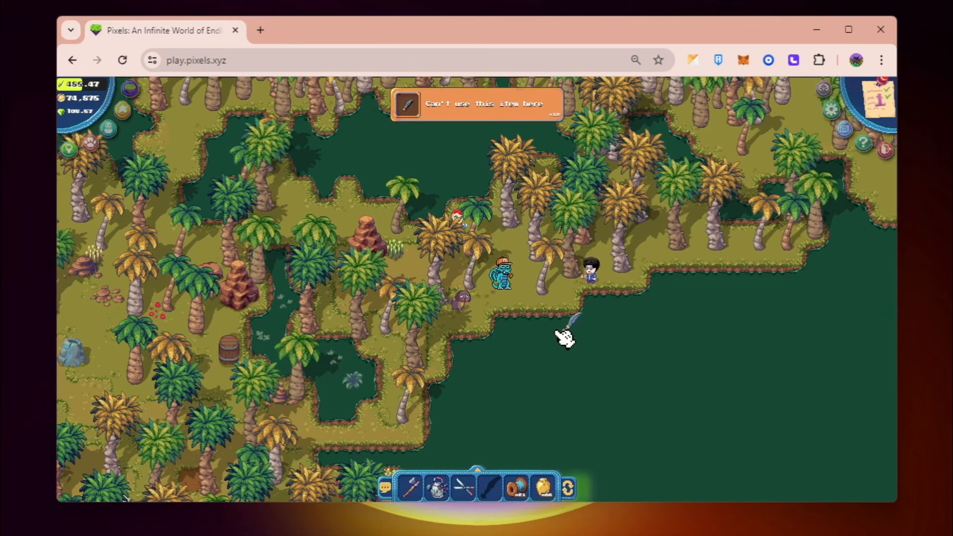